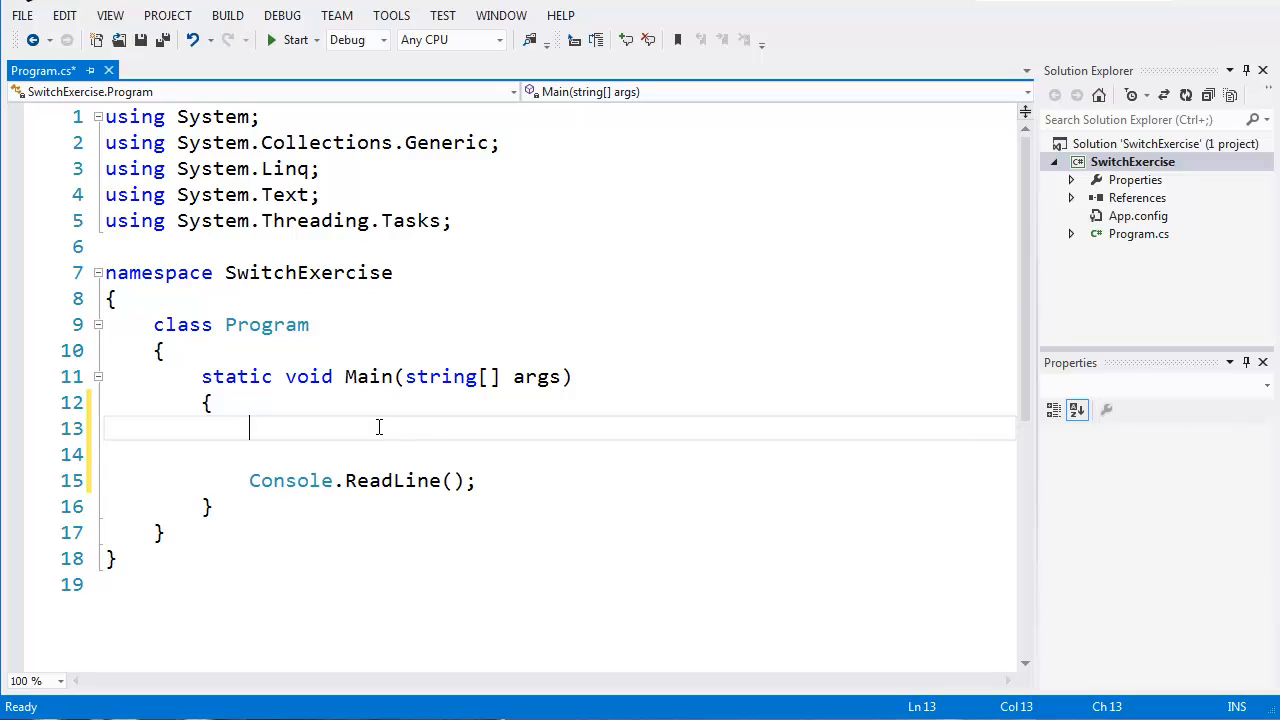
# - Declare a string variable myName inside Main
pyautogui.write('string m')
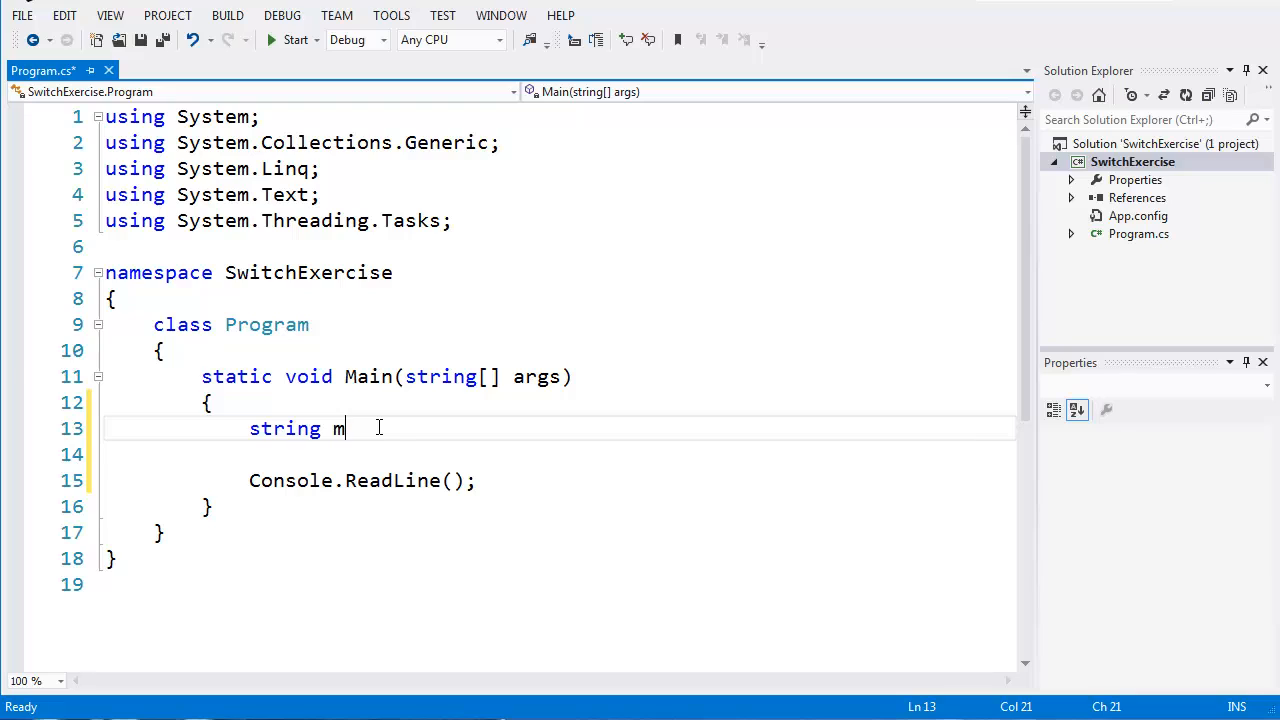
pyautogui.write('yName;')
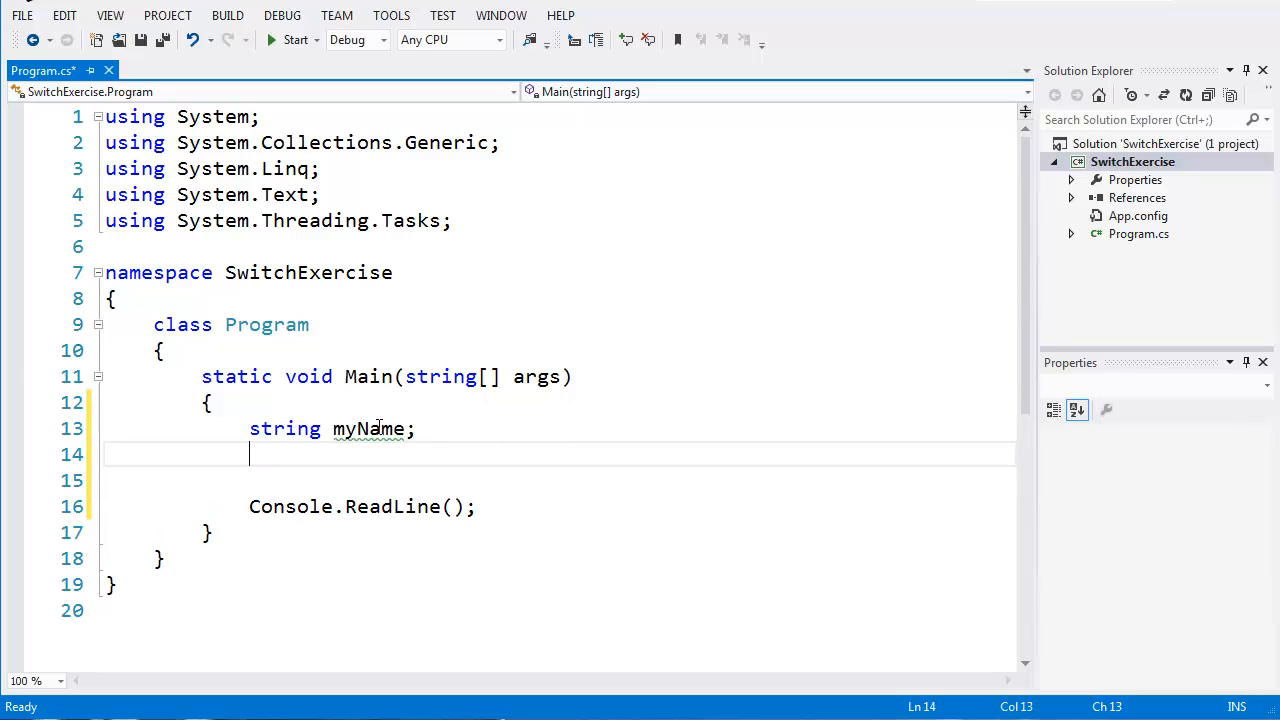
pyautogui.press('enter')
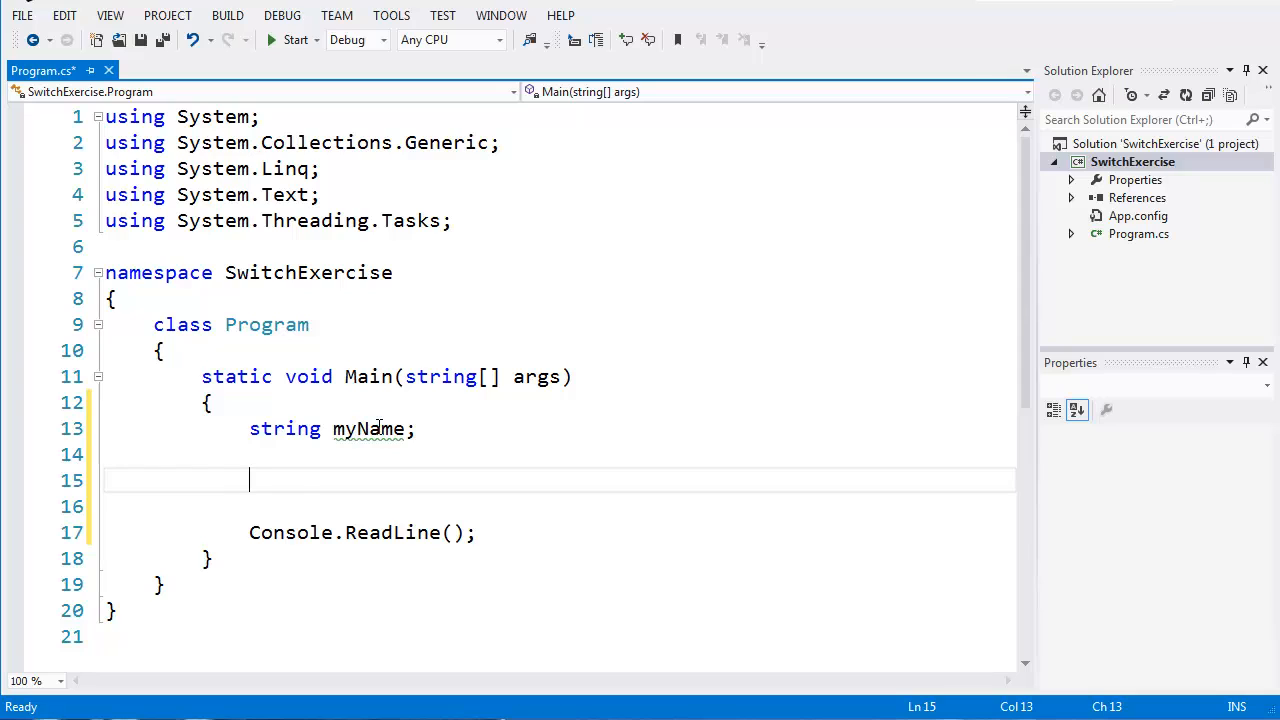
# - Print an "enter your name" prompt with Console.WriteLine
pyautogui.write('con')
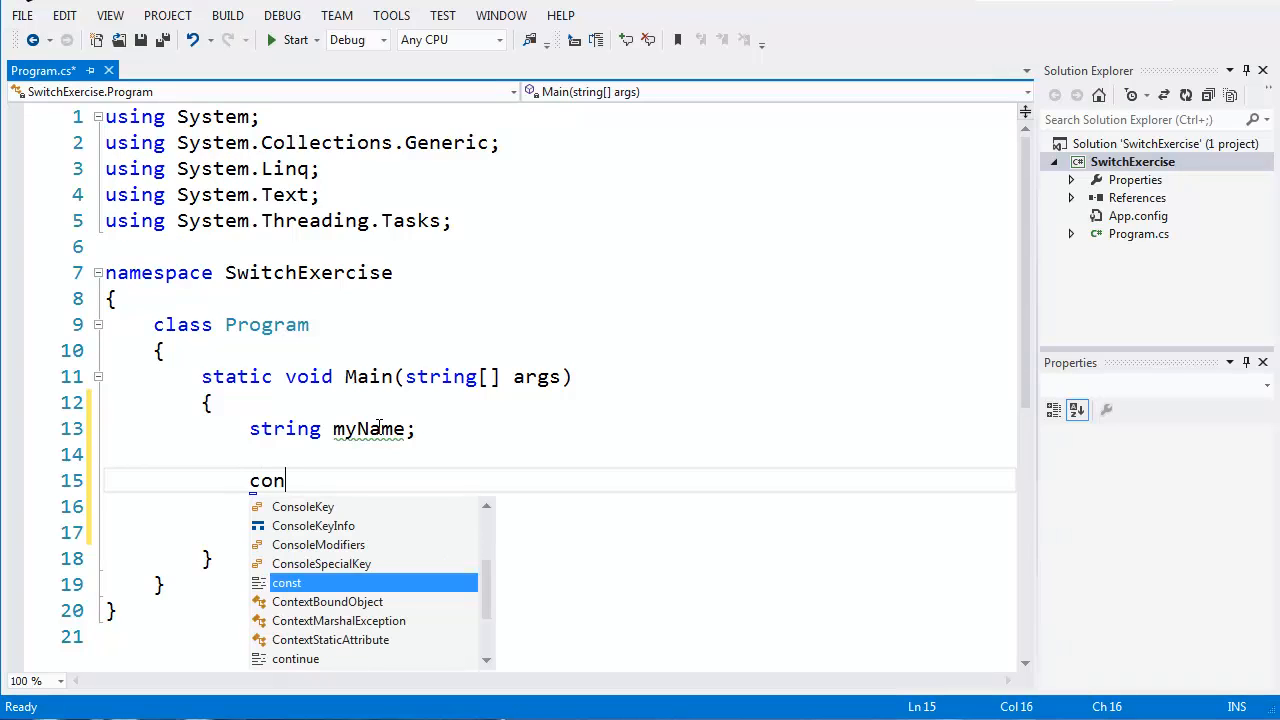
pyautogui.write('sole')
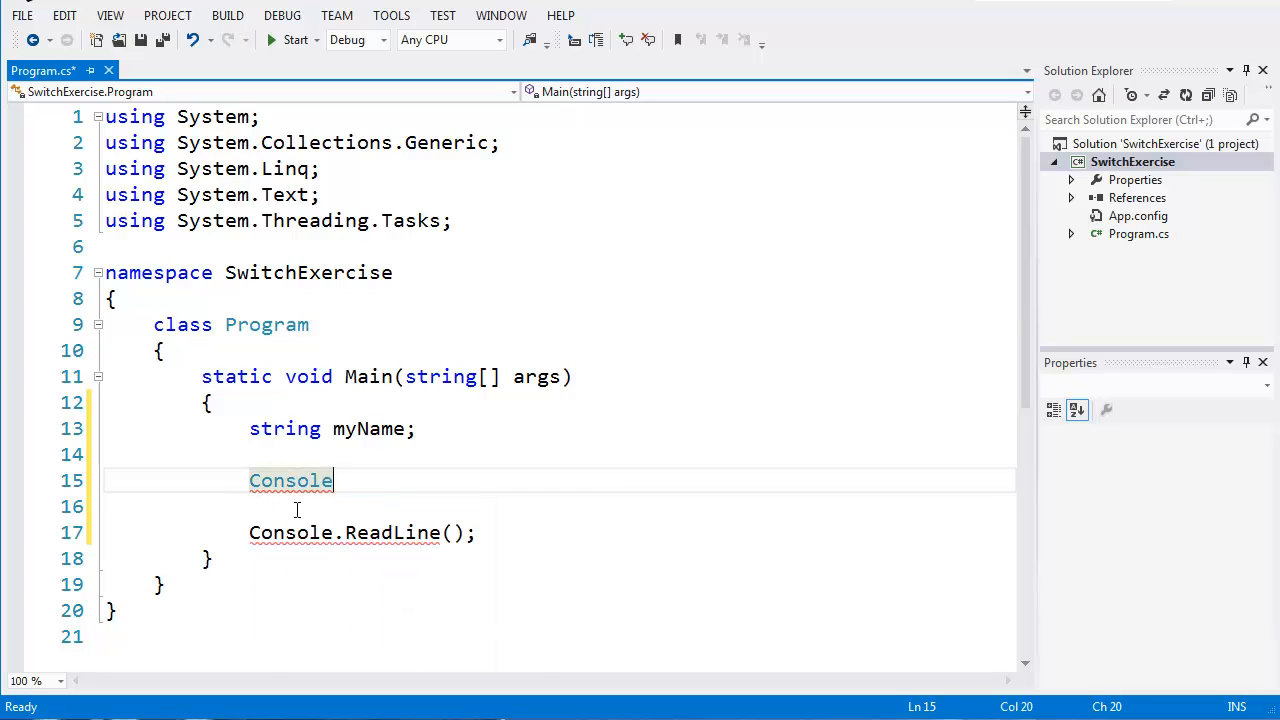
pyautogui.write('.WriteLine')
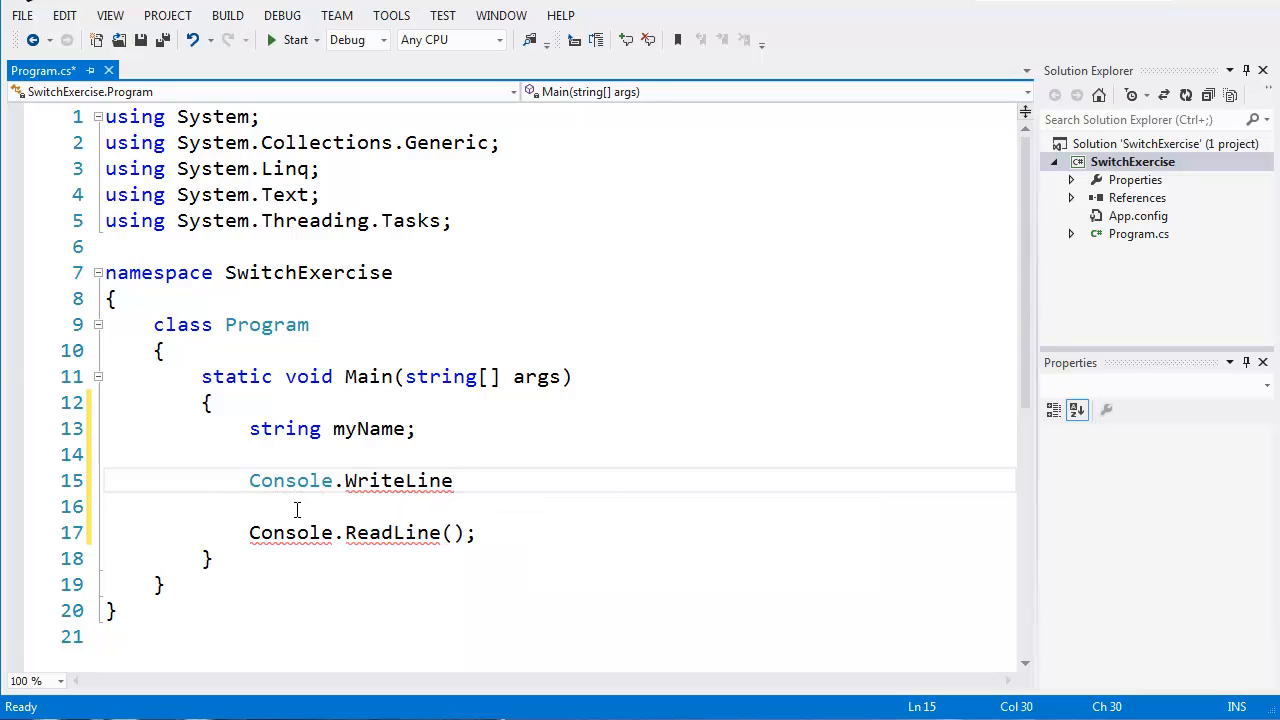
pyautogui.write('();')
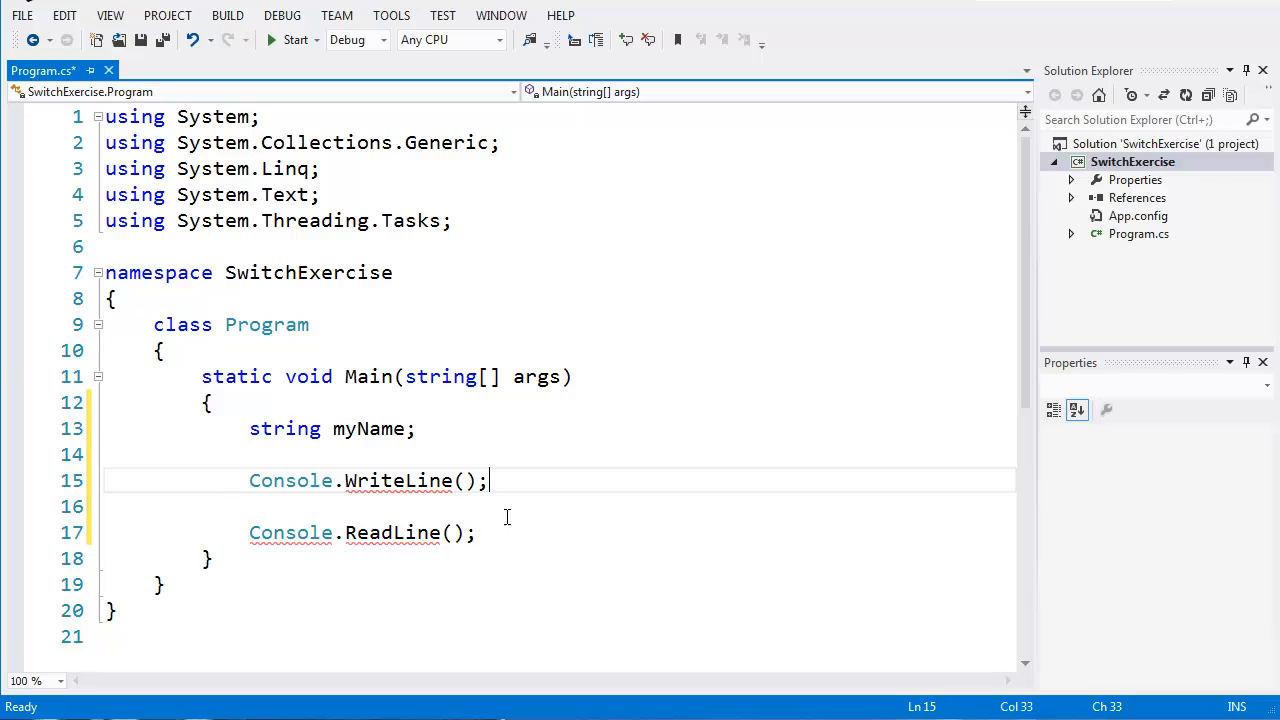
pyautogui.click(466, 480)
pyautogui.write('"enter your ')
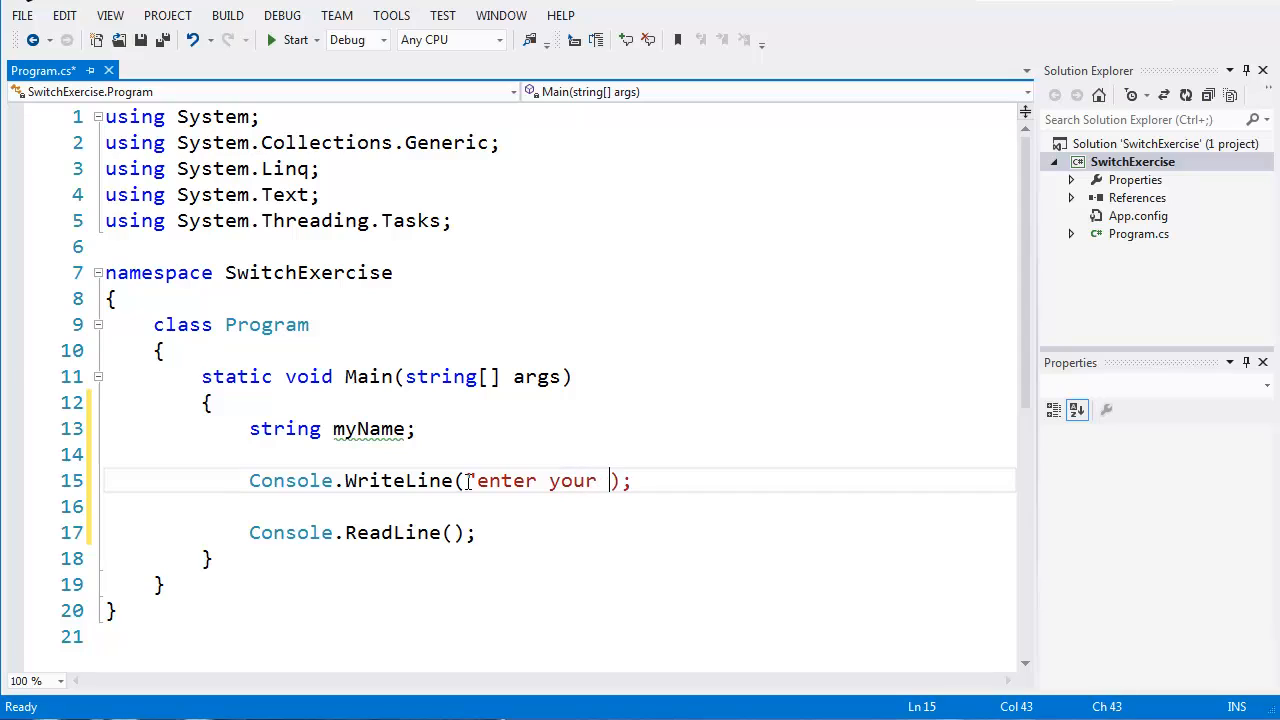
pyautogui.write('name"')
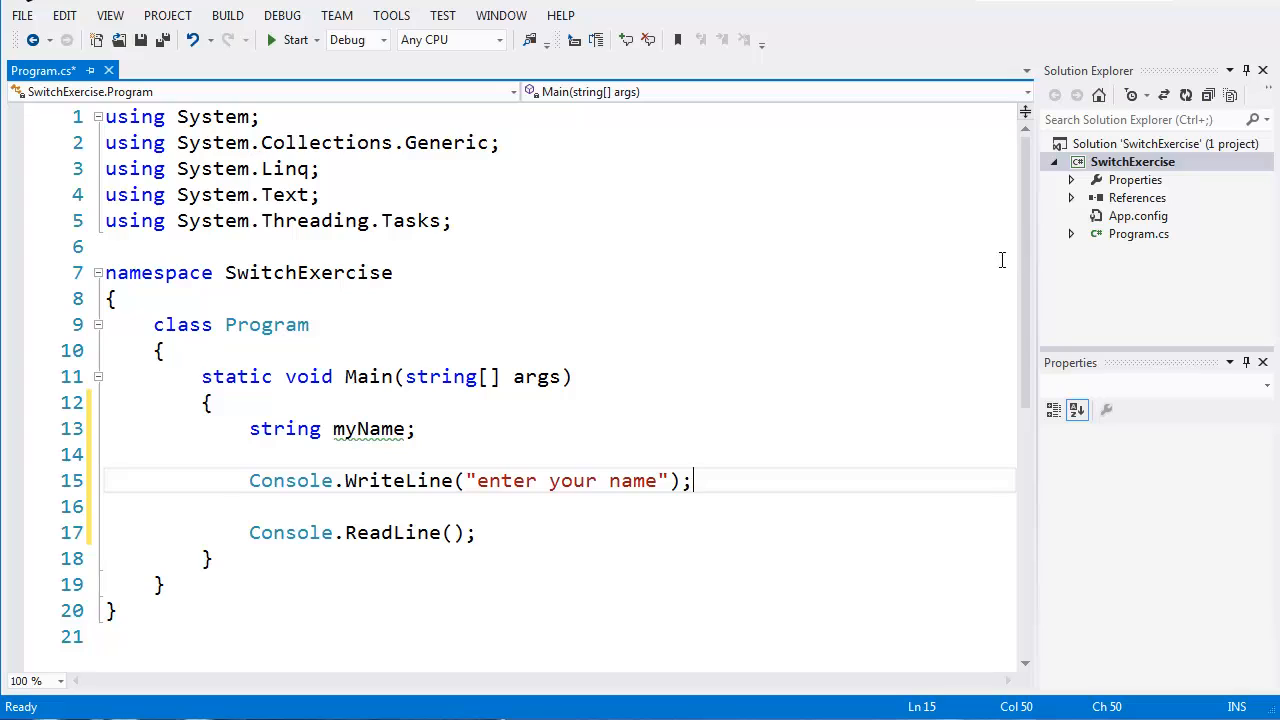
# - Assign myName from Console.ReadLine() below the prompt line
pyautogui.scroll(-3)
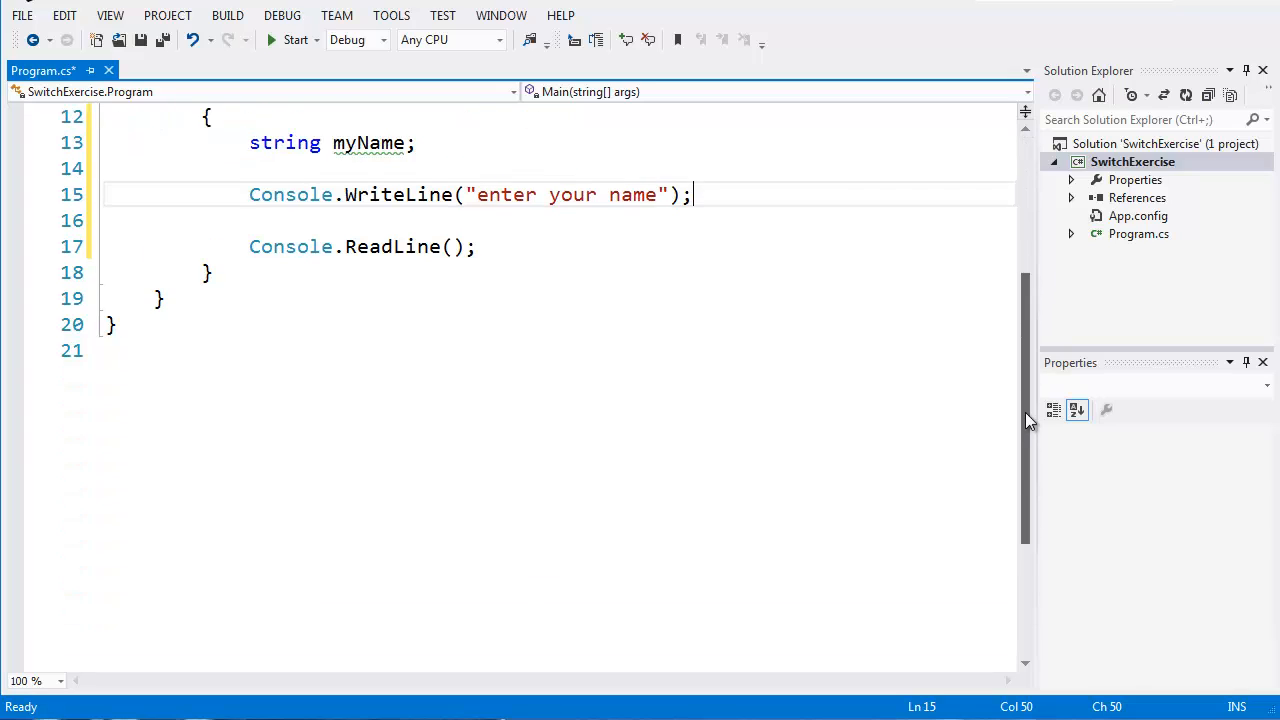
pyautogui.press('enter')
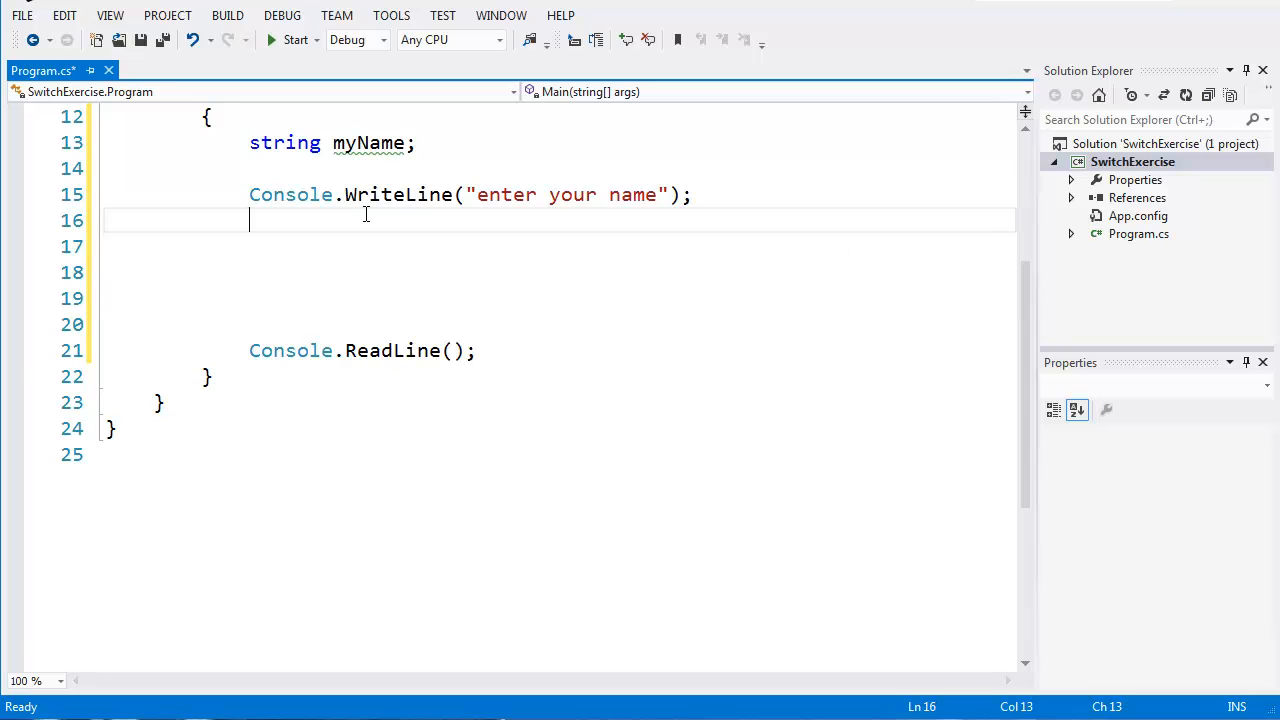
pyautogui.write('m')
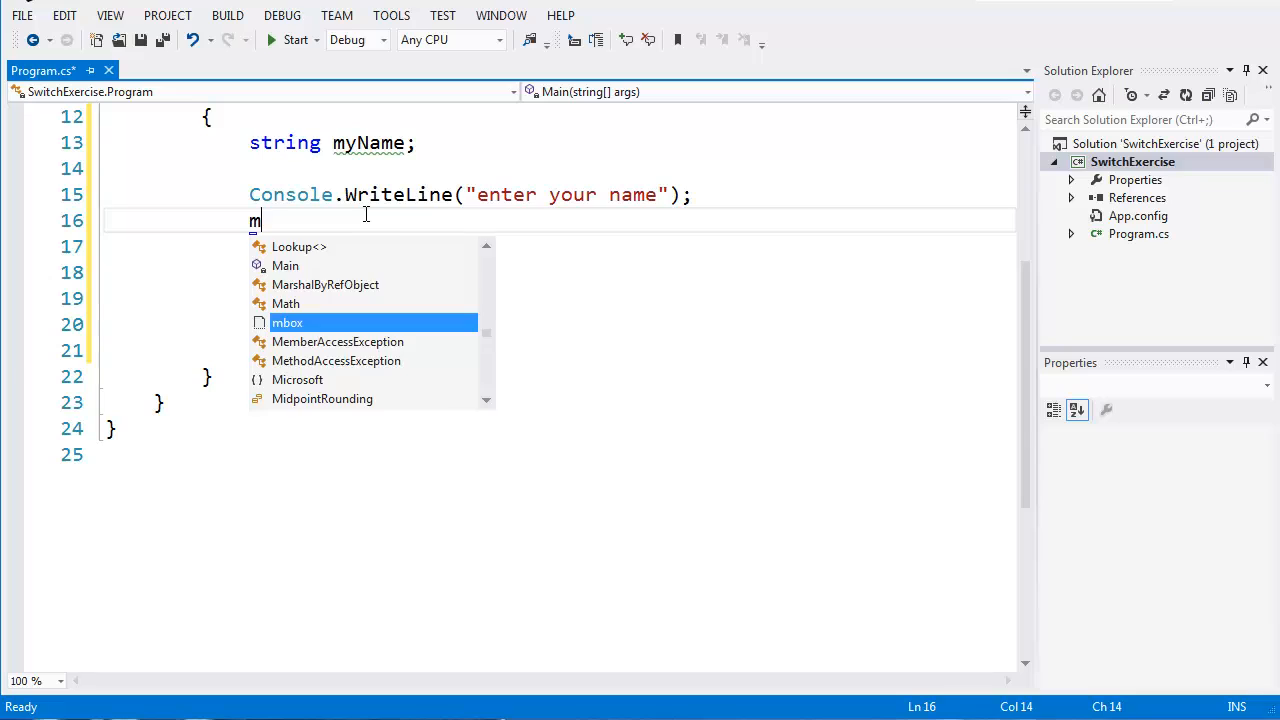
pyautogui.write('yName =')
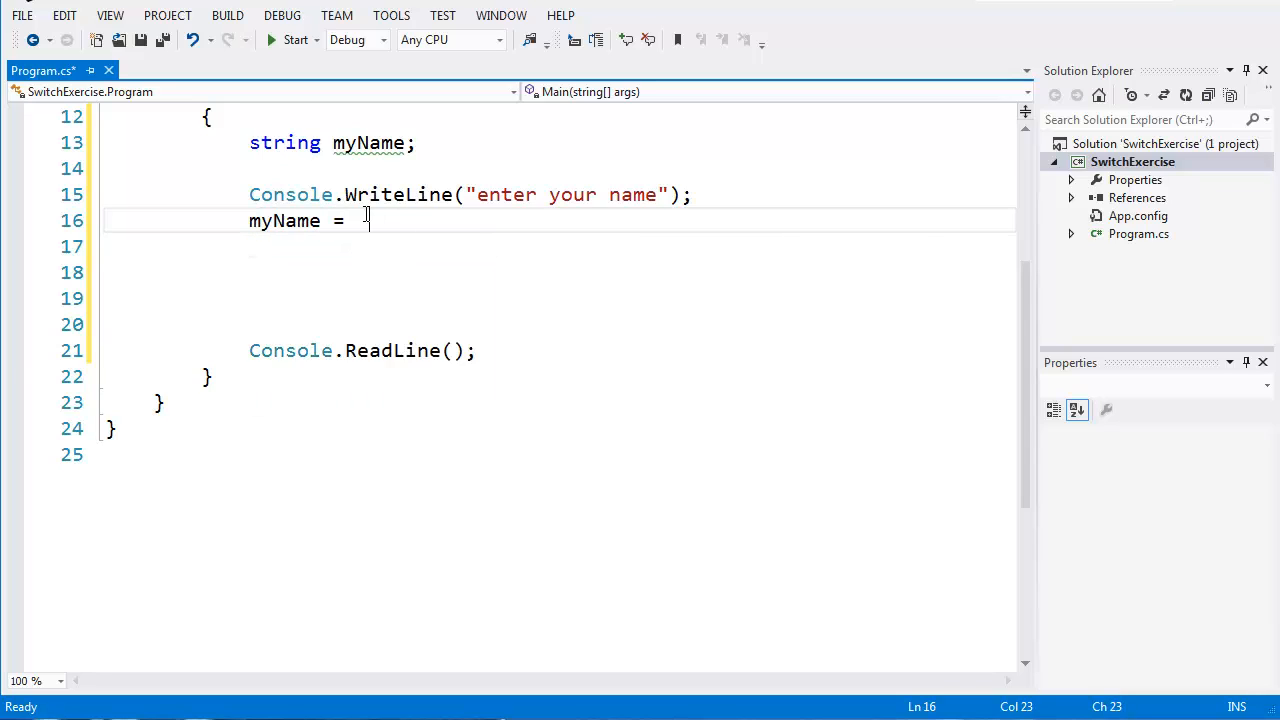
pyautogui.write('Console.ReadLine')
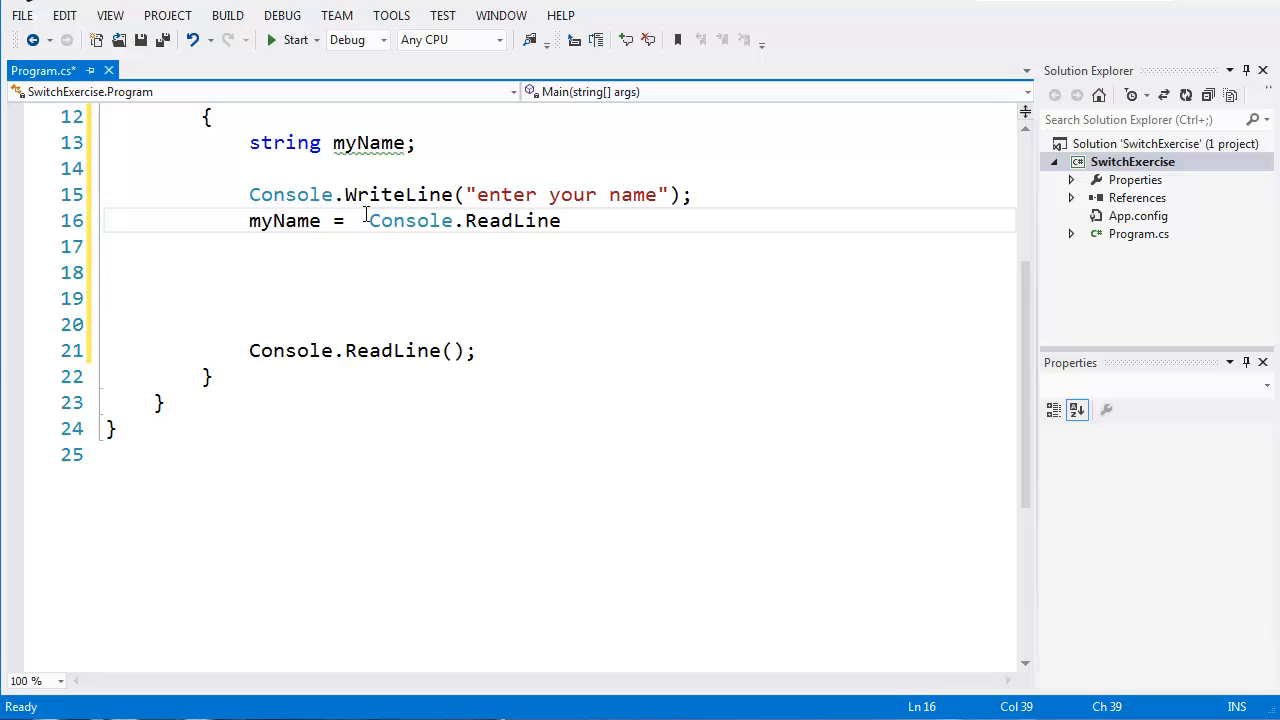
pyautogui.write('();')
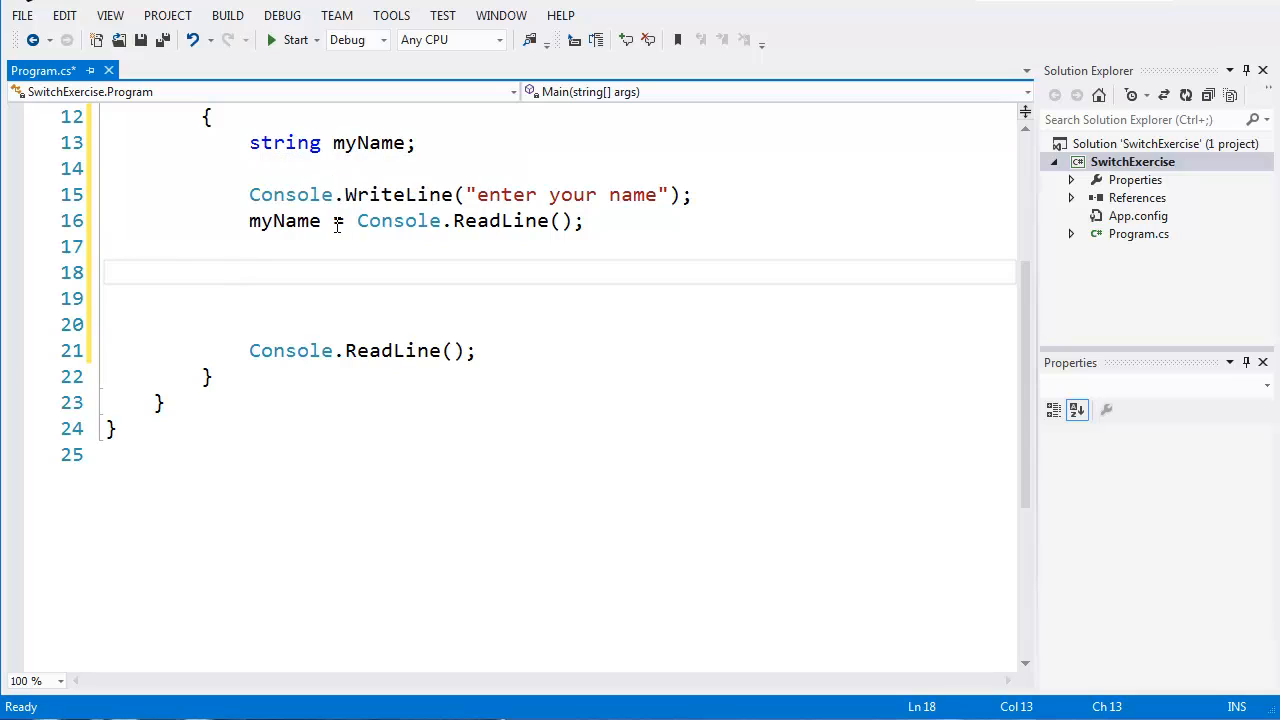
pyautogui.doubleClick(284, 220)
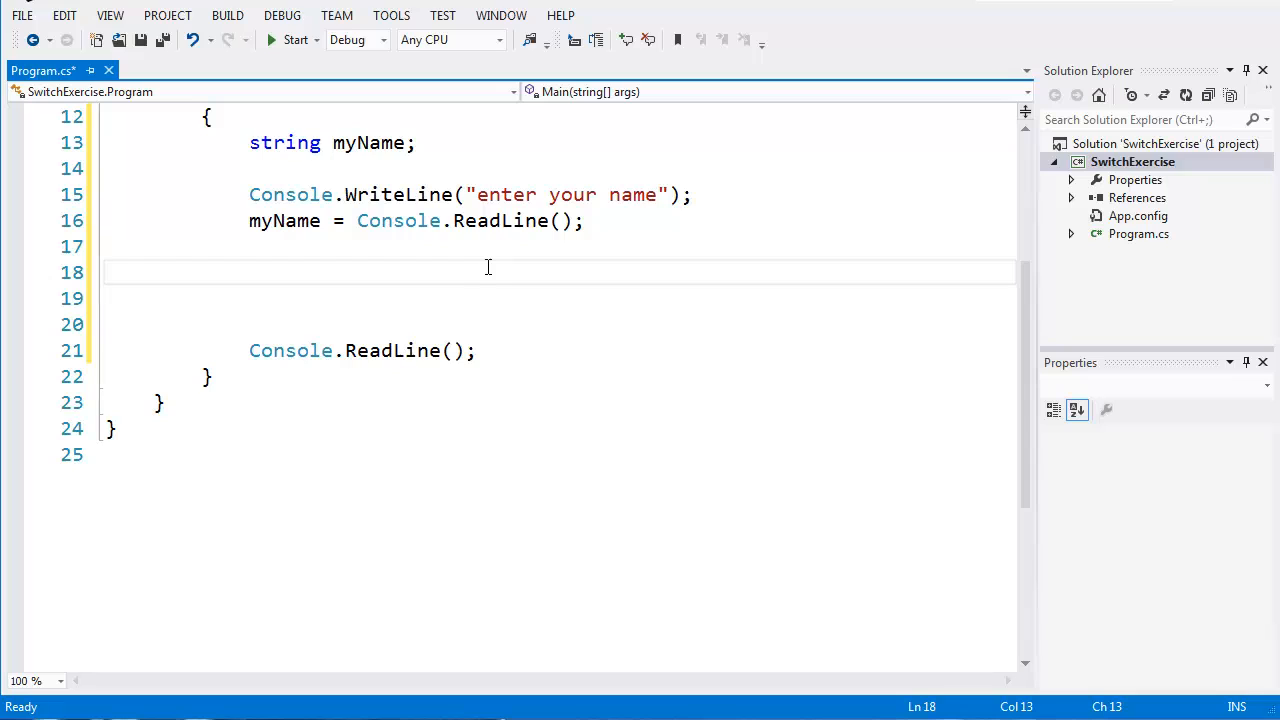
# - Write an empty switch (myName) block with braces after the ReadLine assignment
pyautogui.write('s')
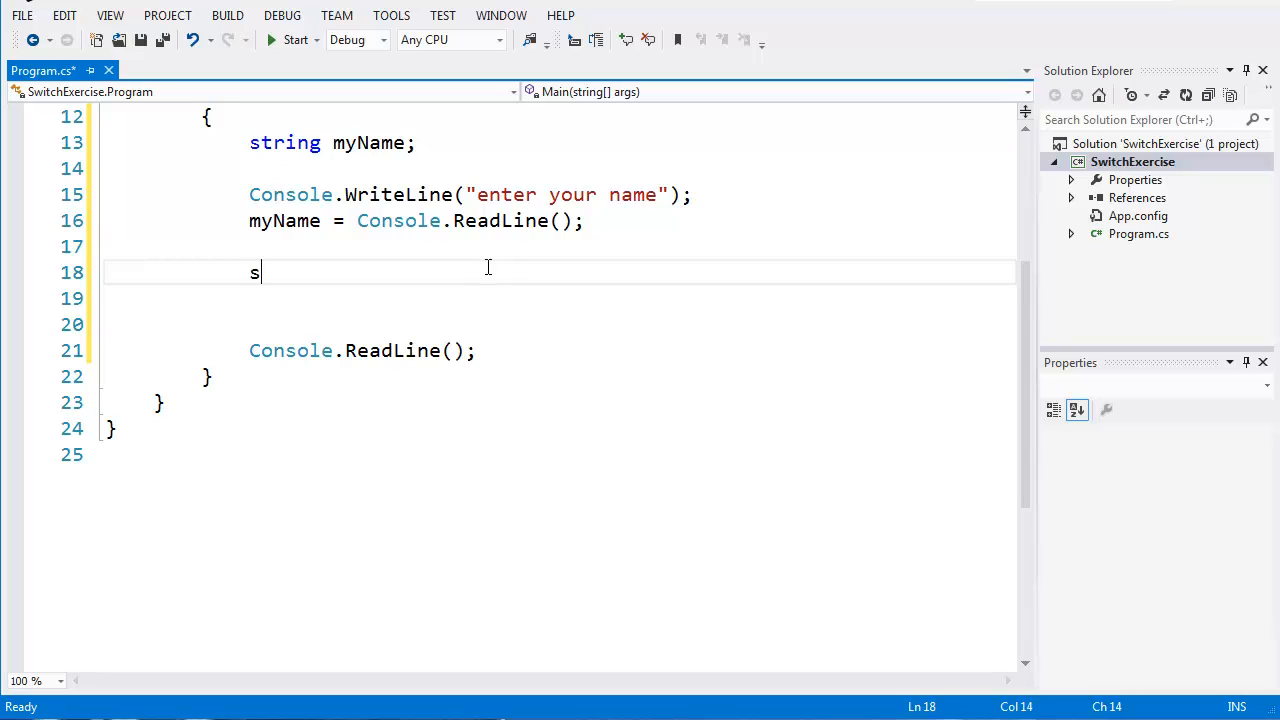
pyautogui.write('witch')
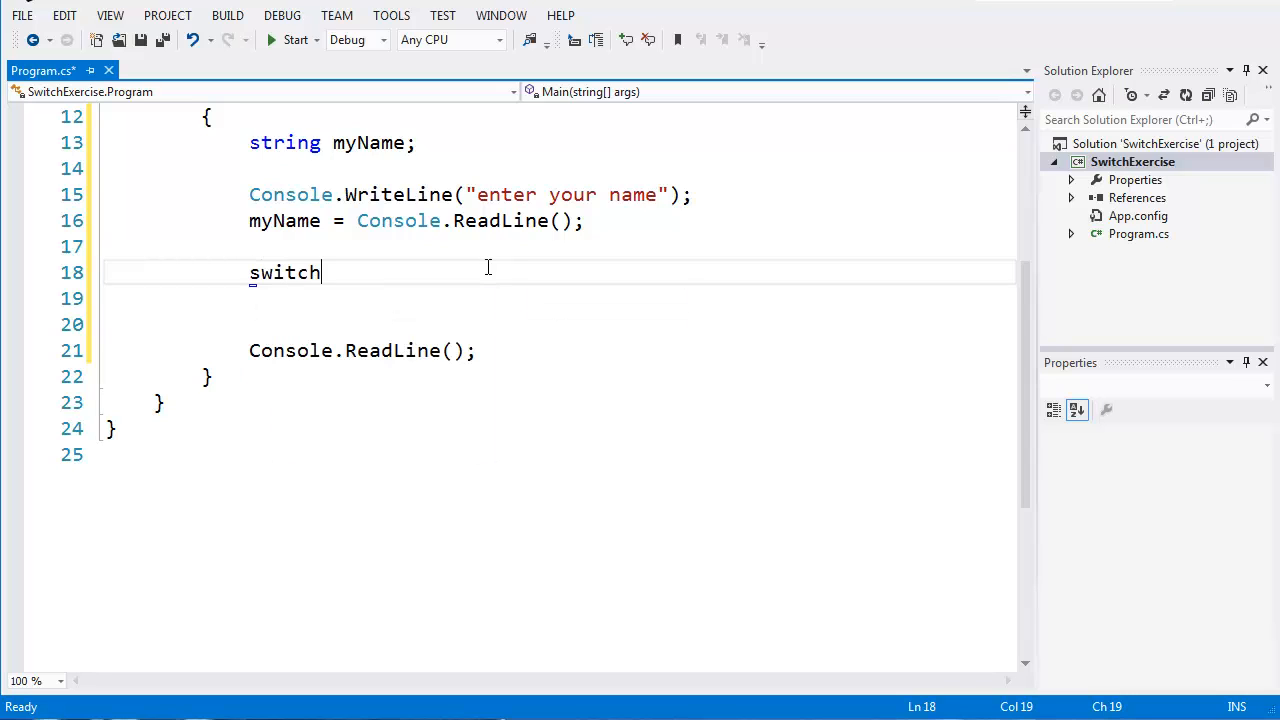
pyautogui.write('()')
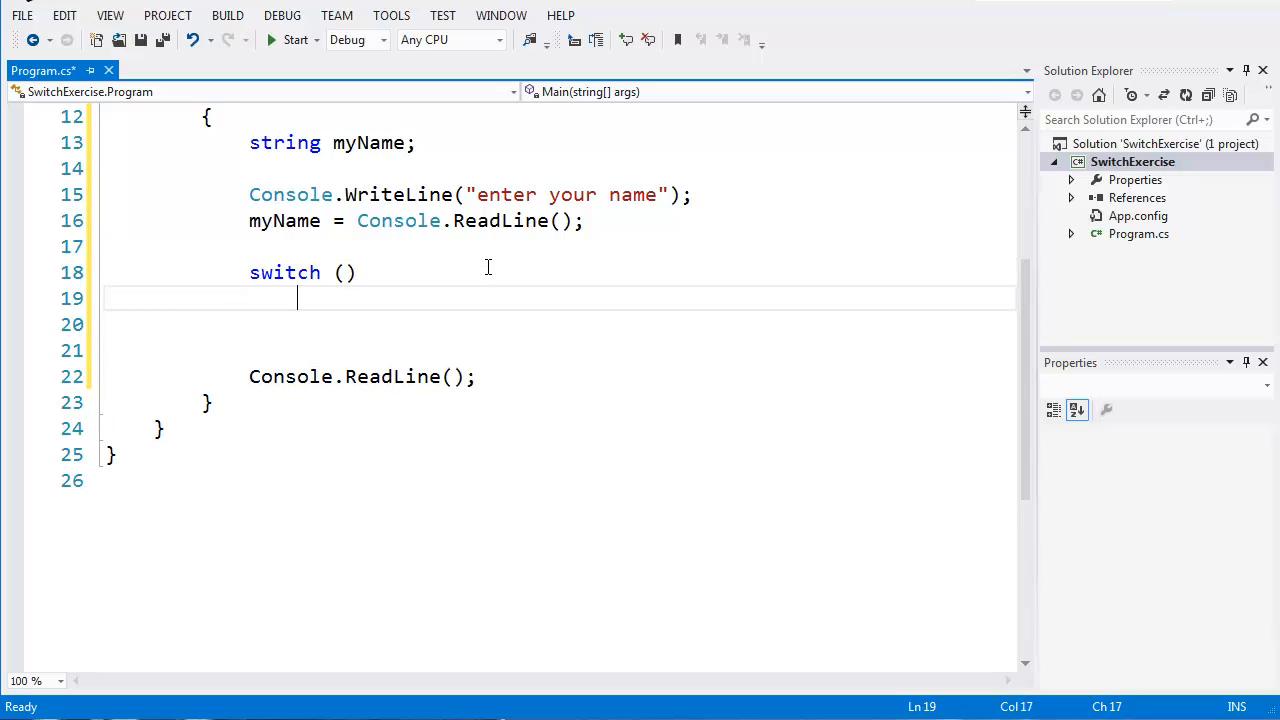
pyautogui.write('{')
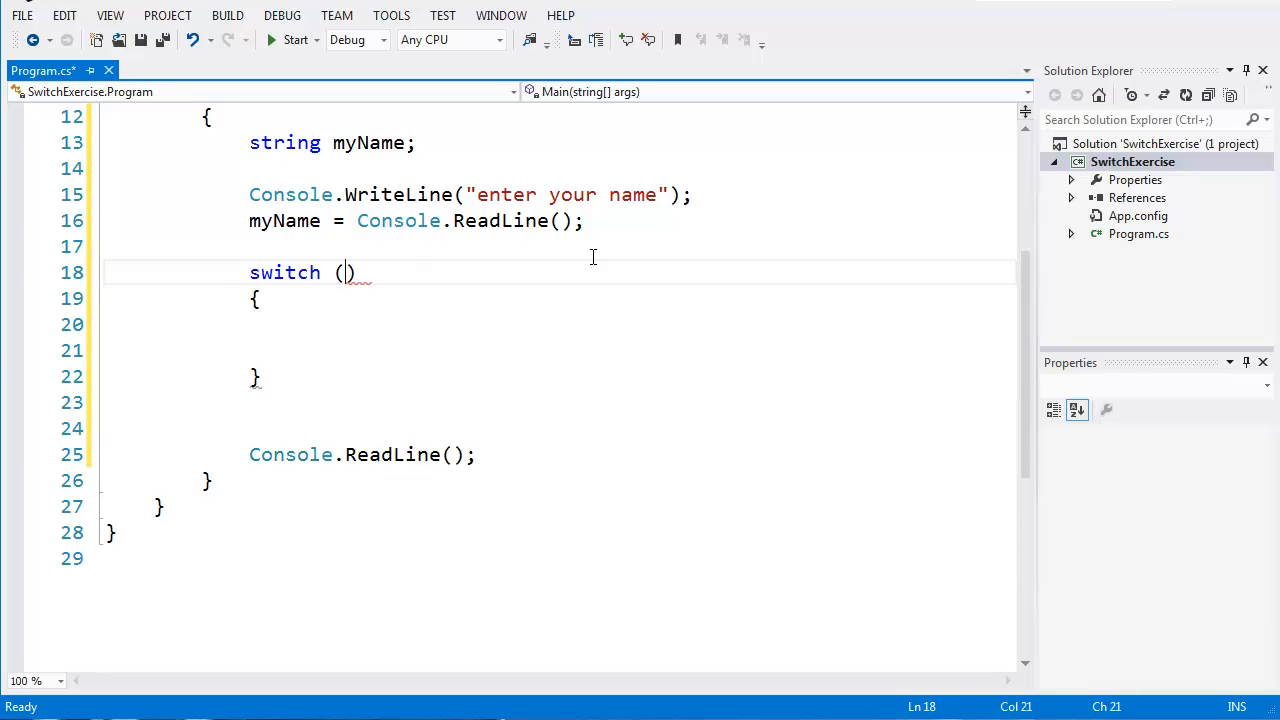
pyautogui.write('myName')
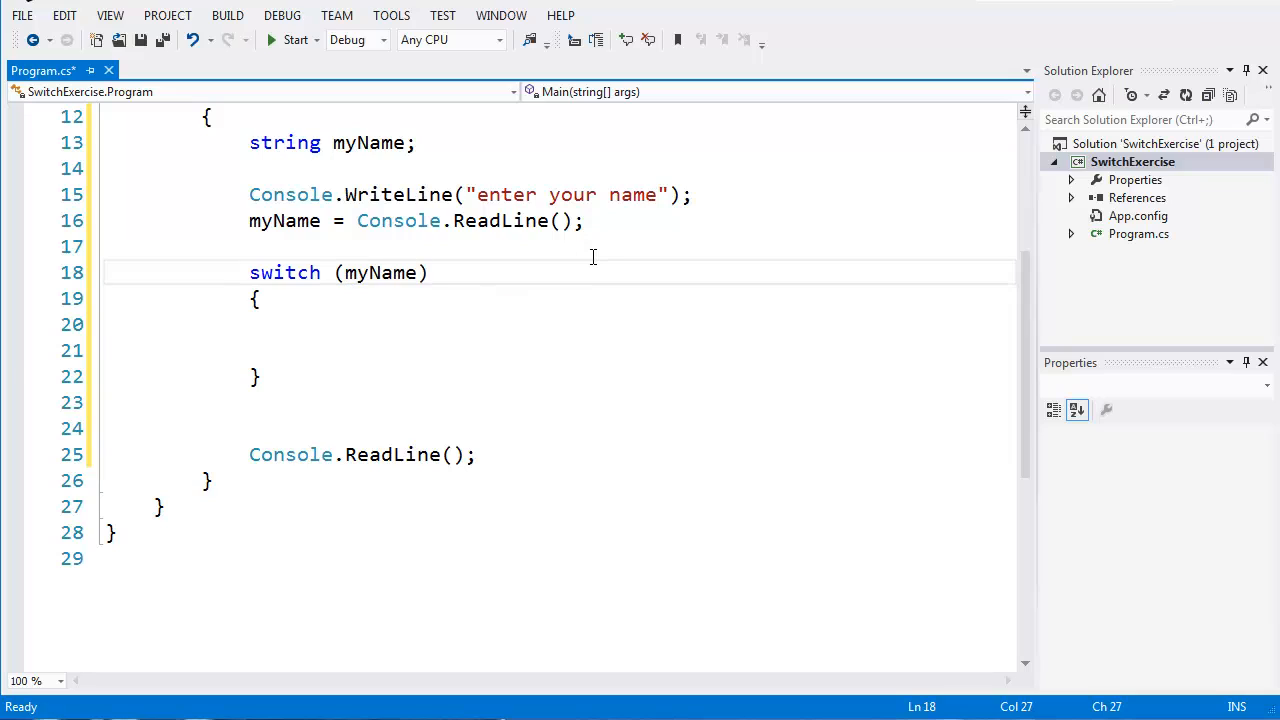
pyautogui.moveTo(378, 272)
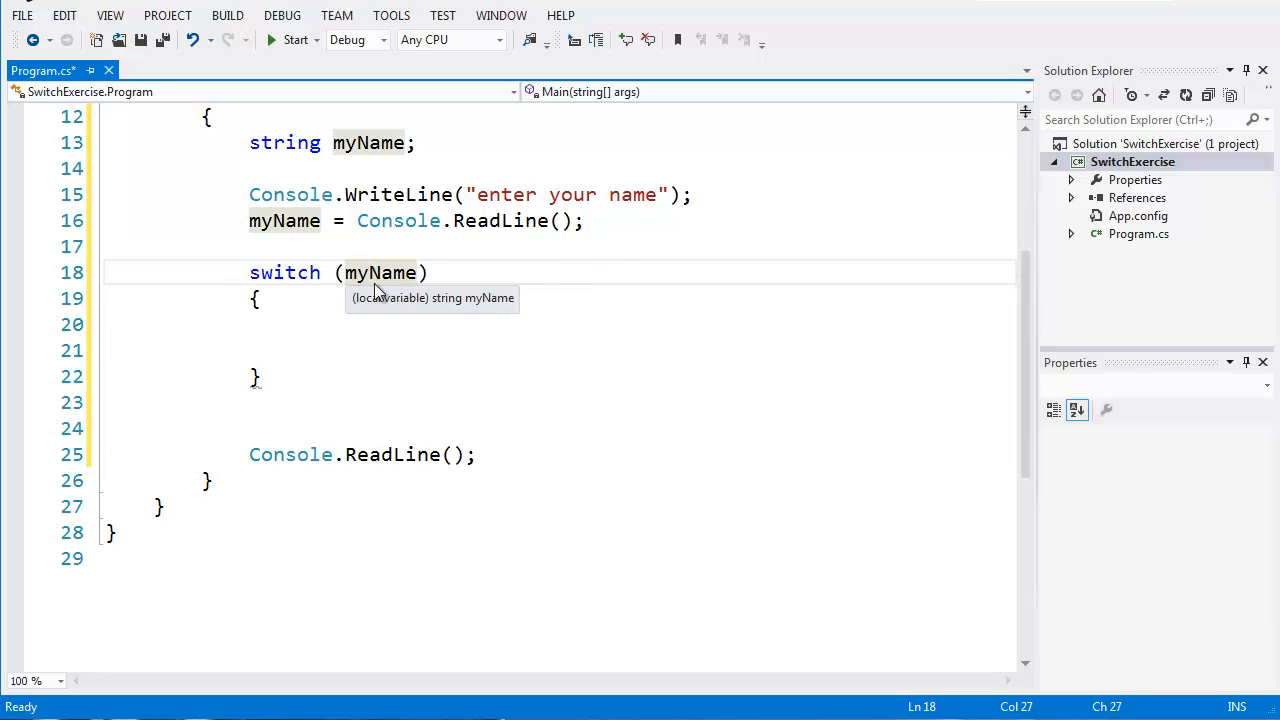
pyautogui.moveTo(368, 302)
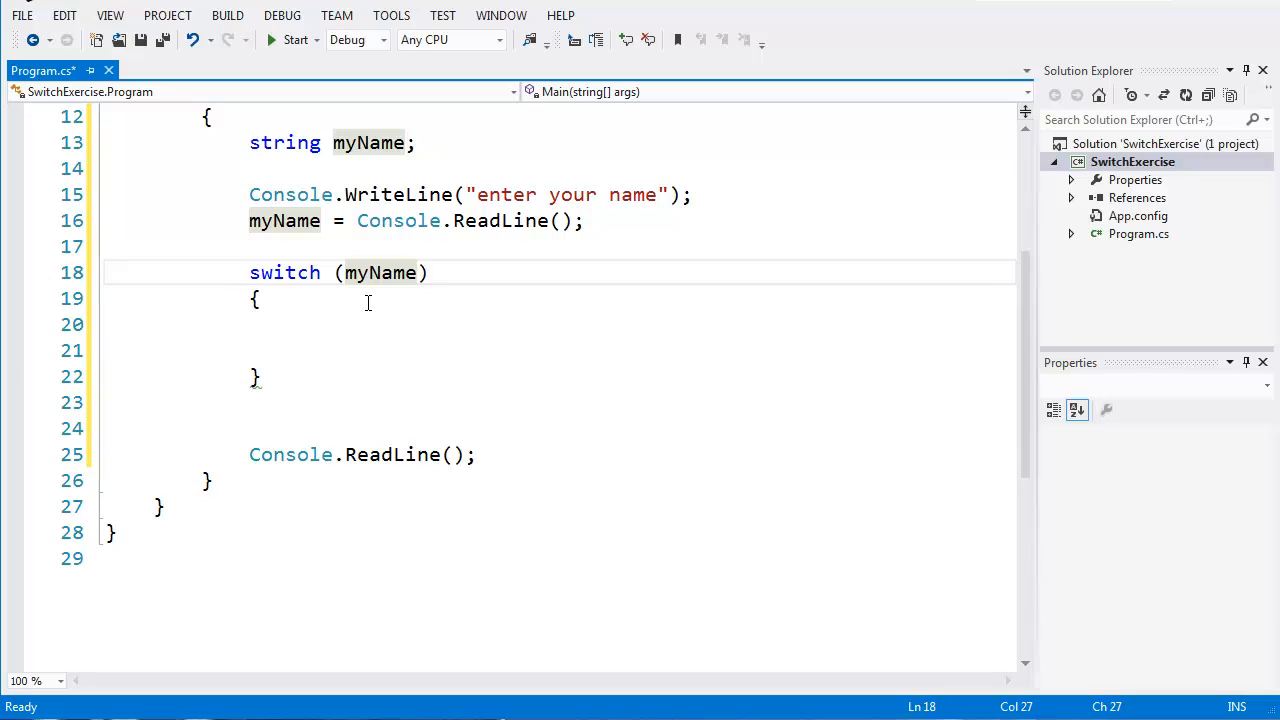
pyautogui.click(418, 272)
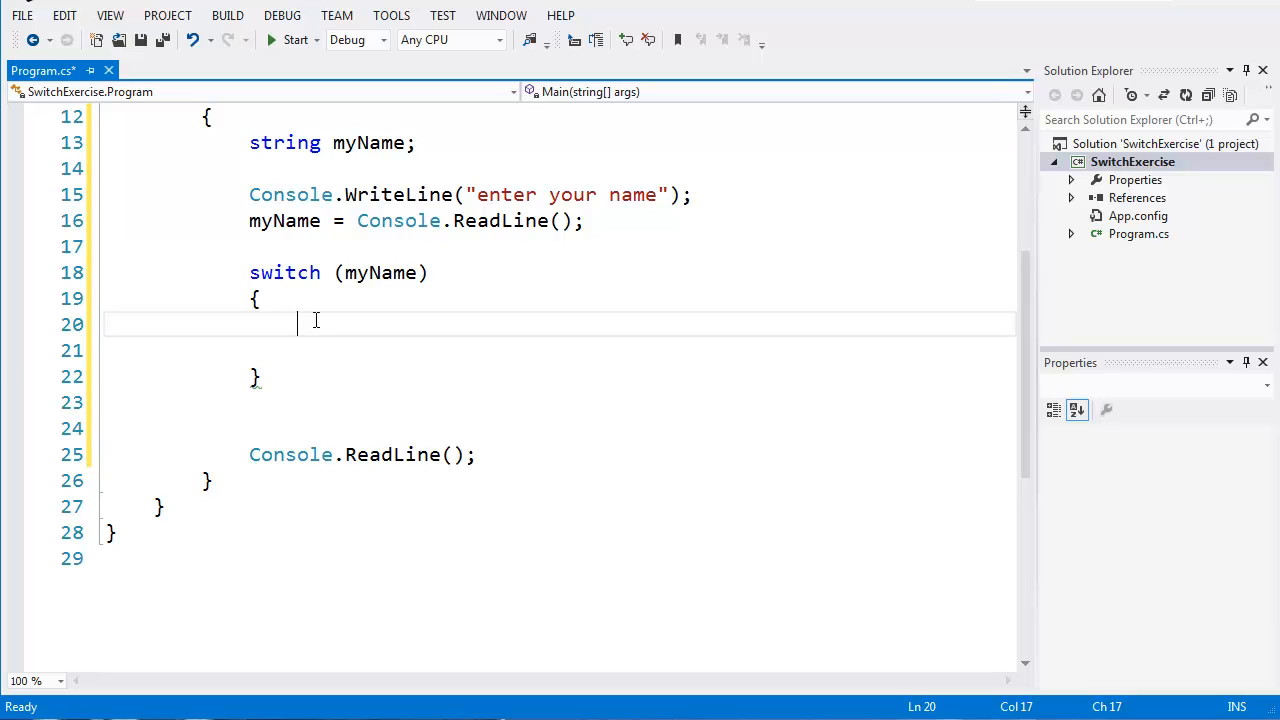
# - Add a case "damien": label inside the switch
pyautogui.write('c')
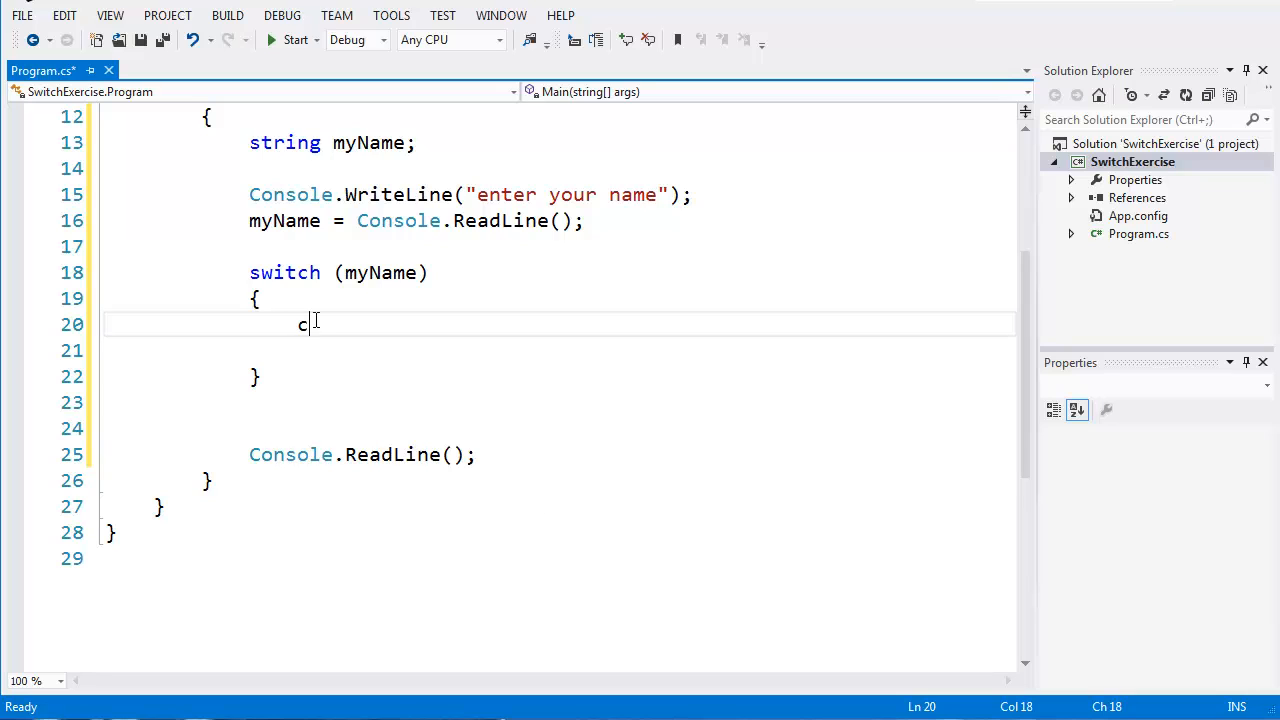
pyautogui.write('ase')
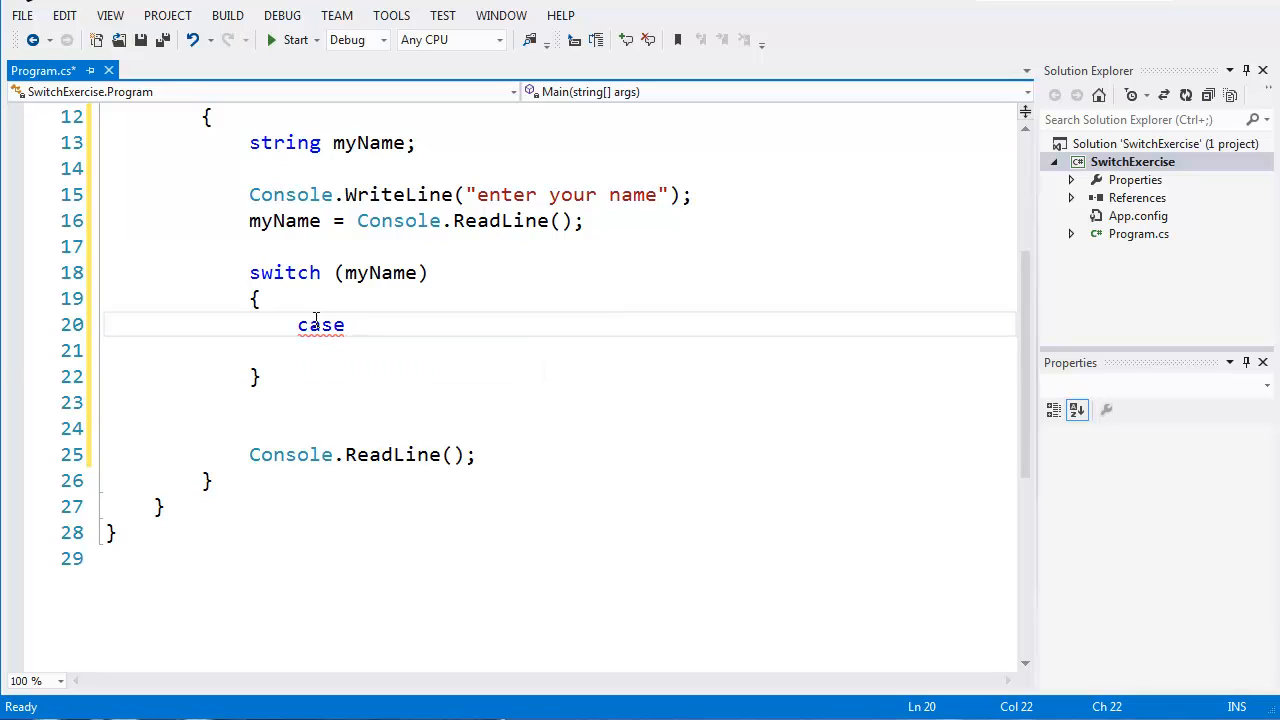
pyautogui.write('"')
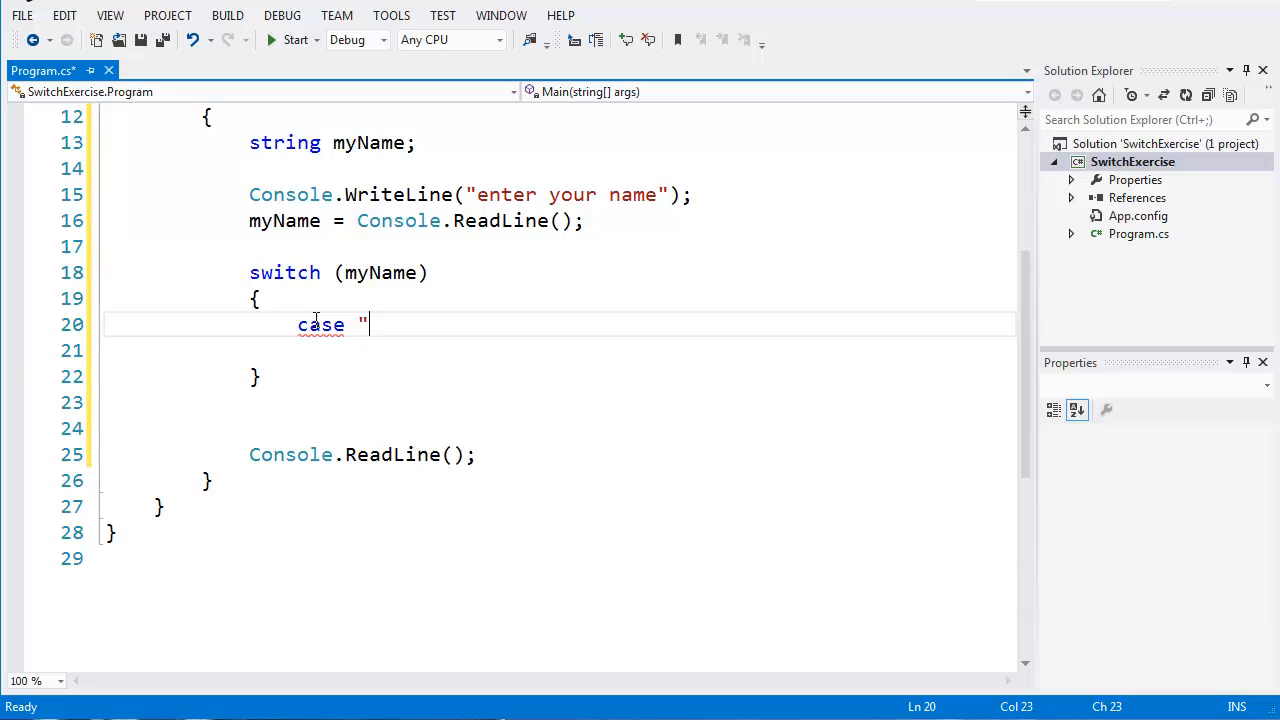
pyautogui.write('damien')
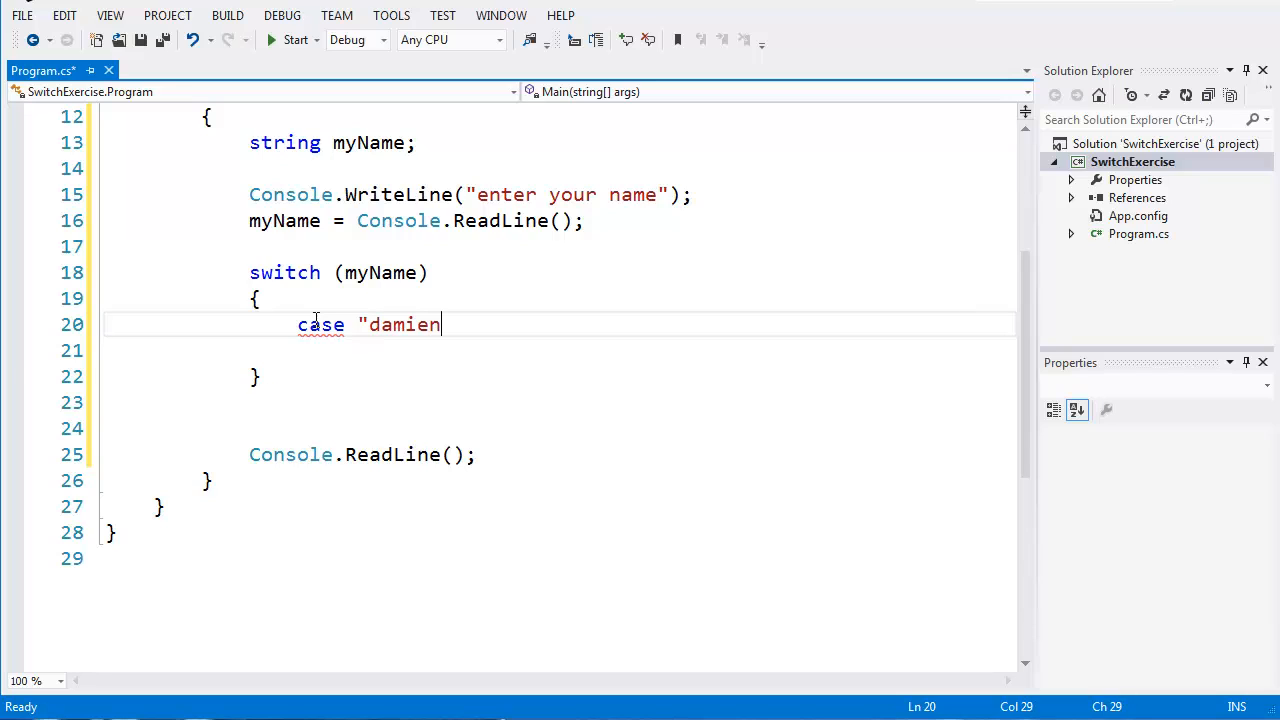
pyautogui.write('"')
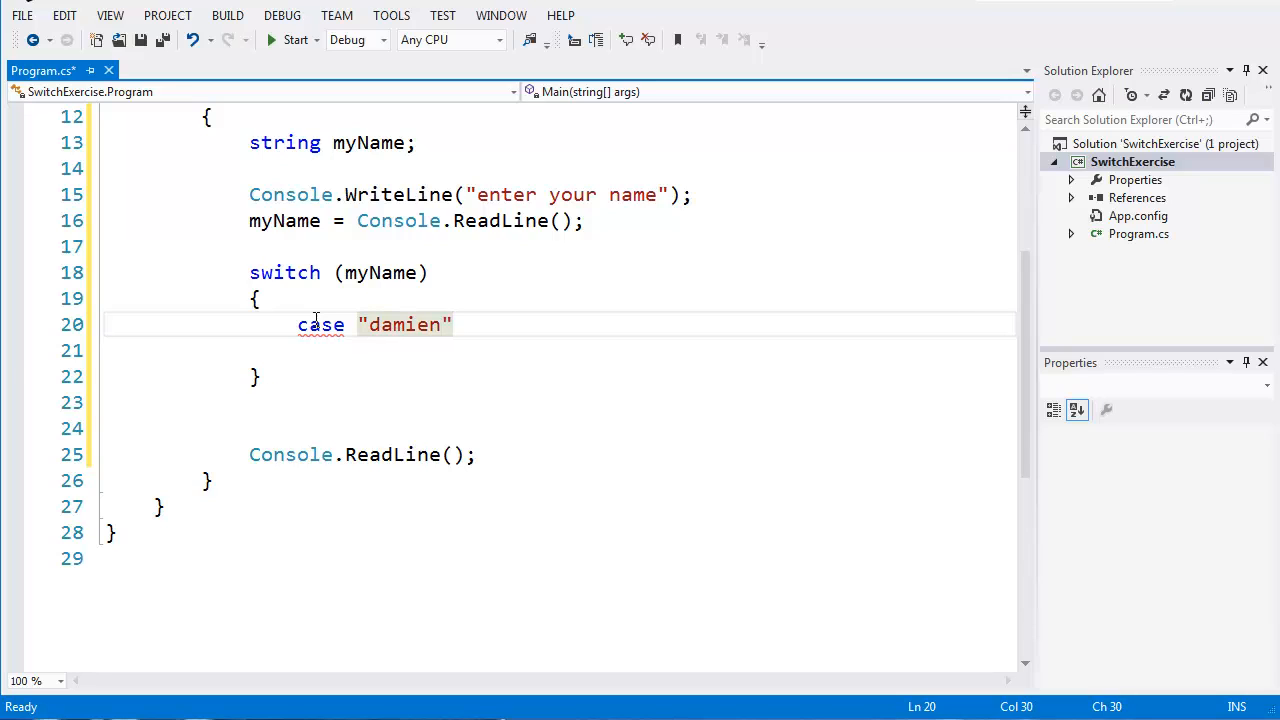
pyautogui.write(':')
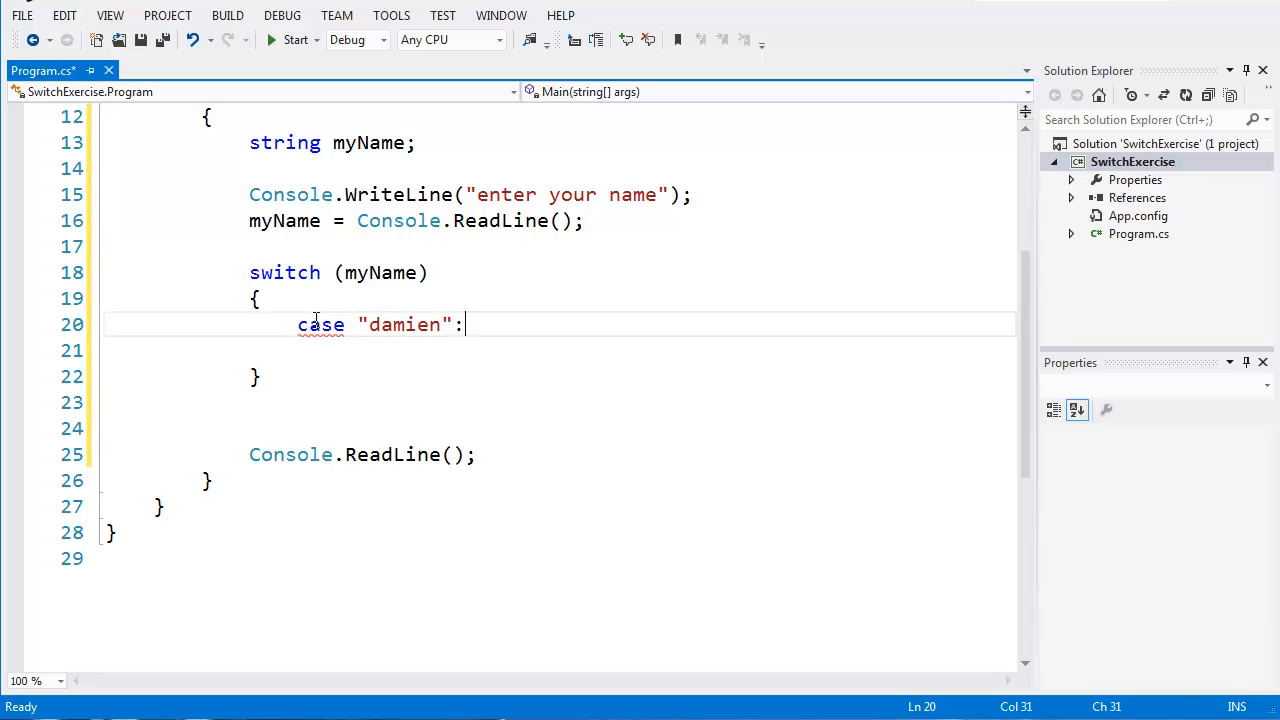
pyautogui.press('enter')
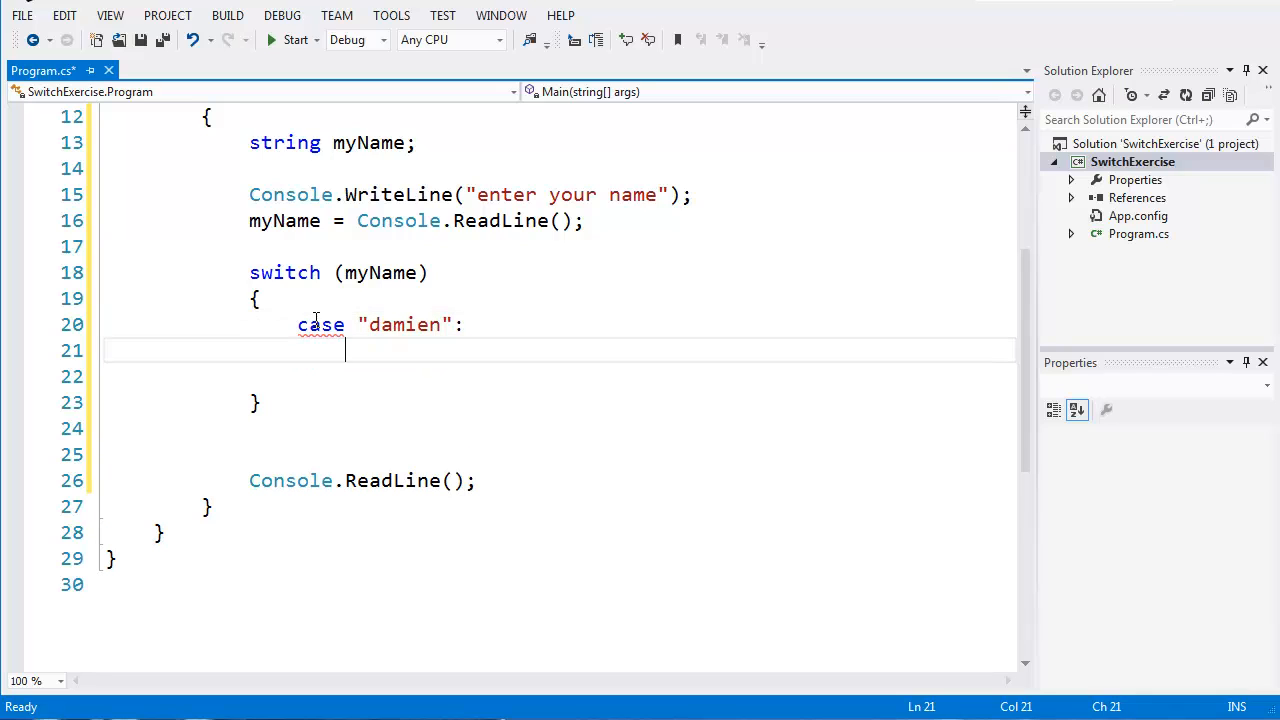
# - Print "Hello {0}" with myName via Console.WriteLine in the damien case
pyautogui.write('Con')
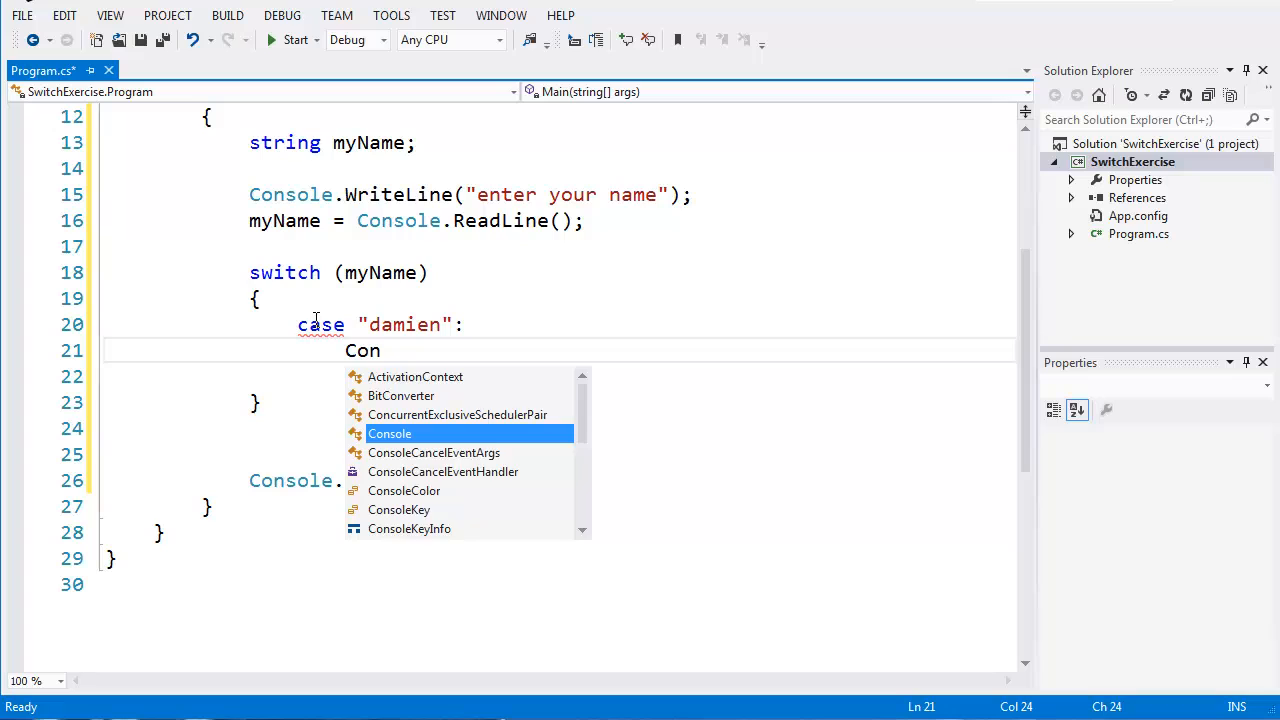
pyautogui.write('sole')
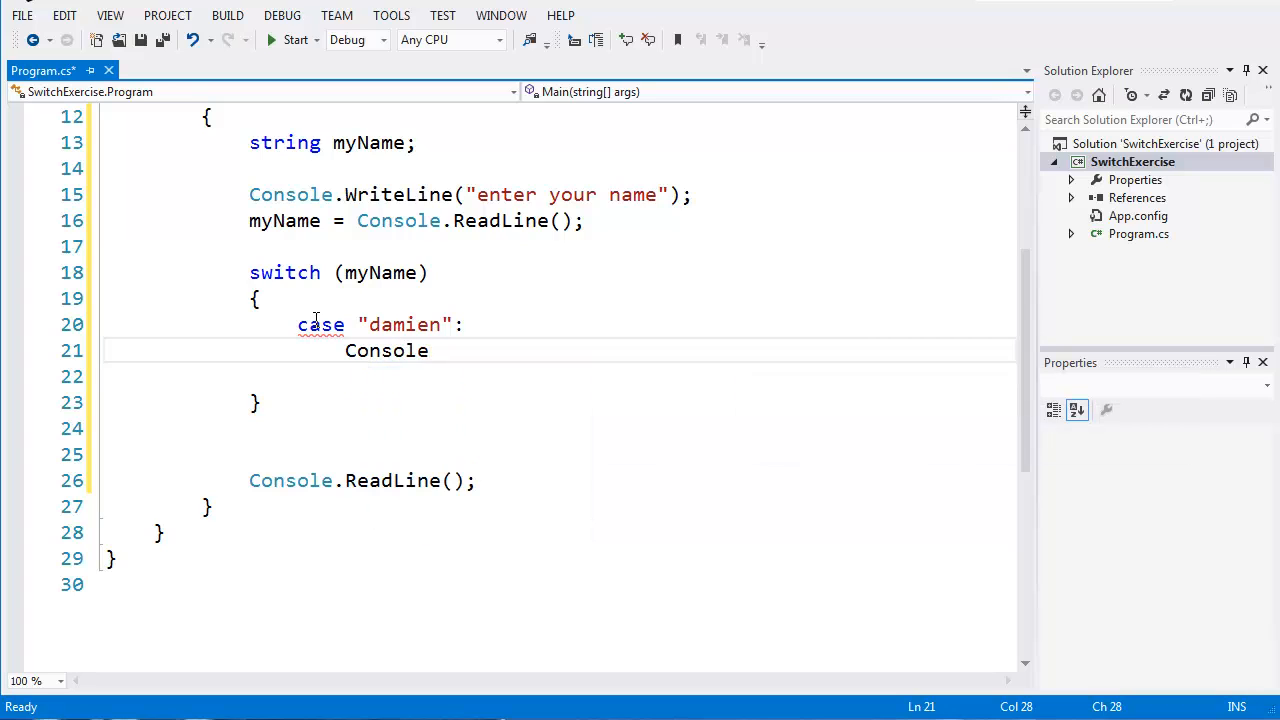
pyautogui.write('.WriteLine')
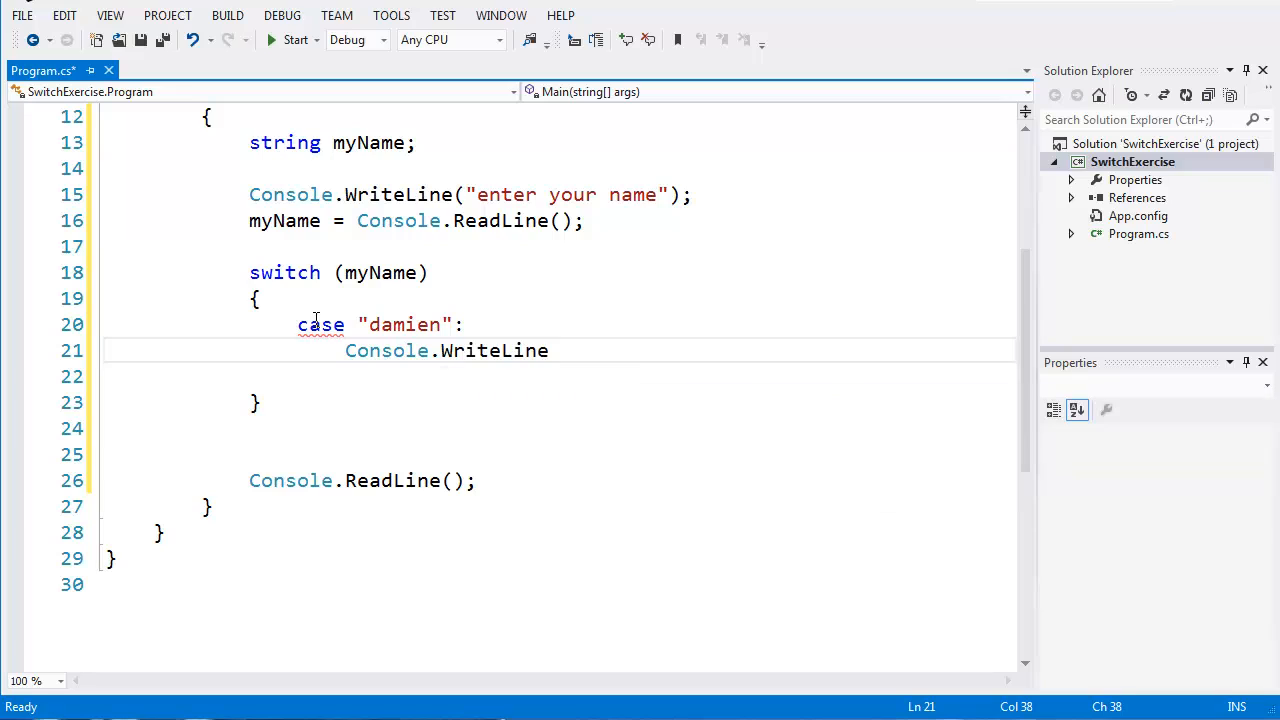
pyautogui.write('(')
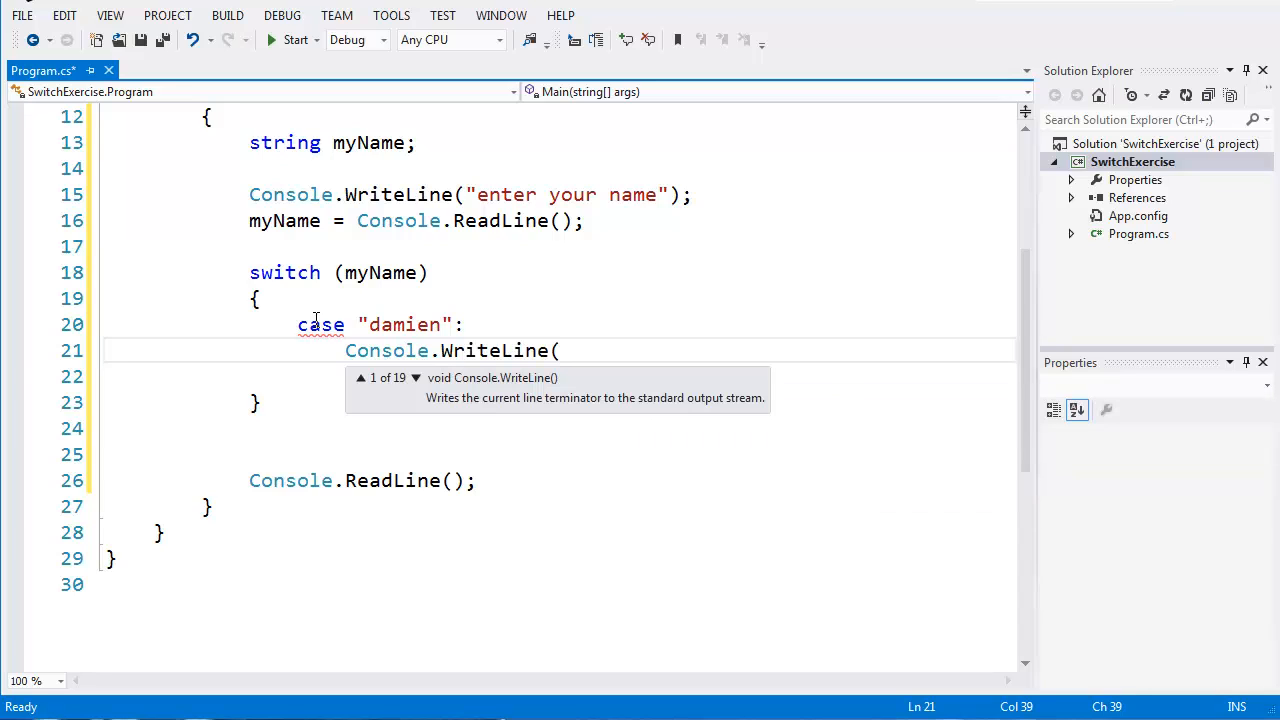
pyautogui.write(');')
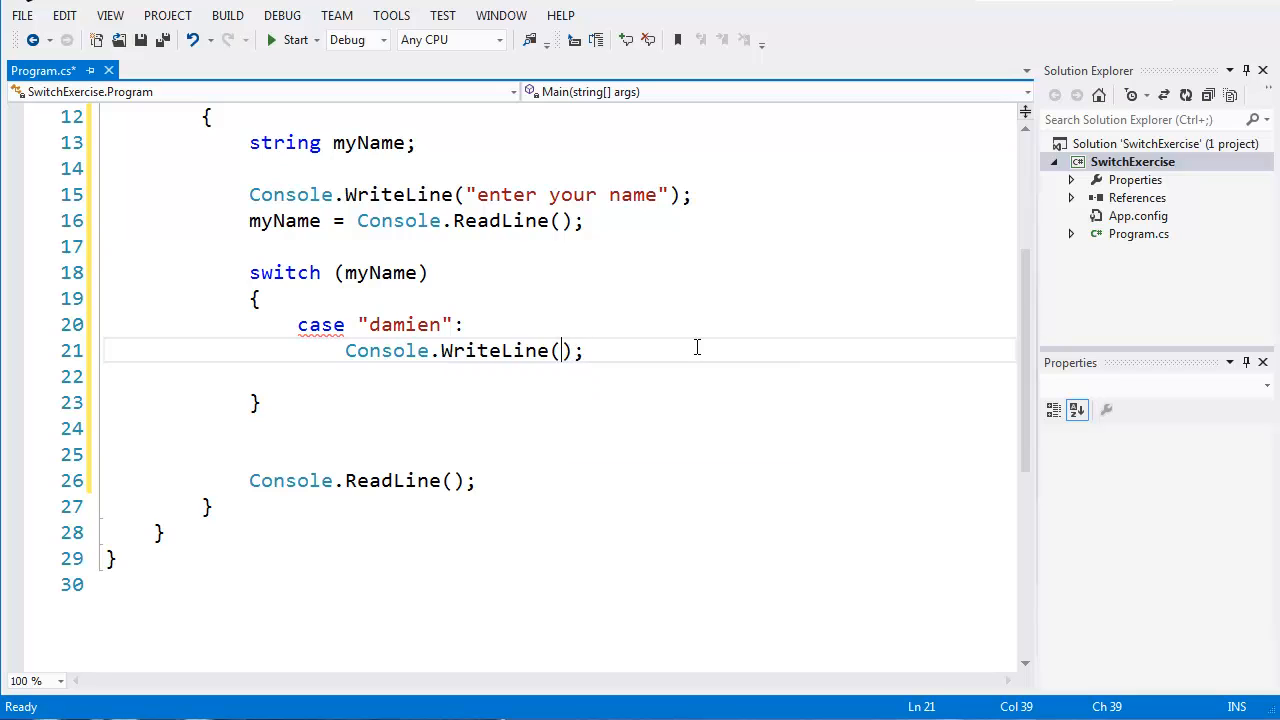
pyautogui.write('Hello')
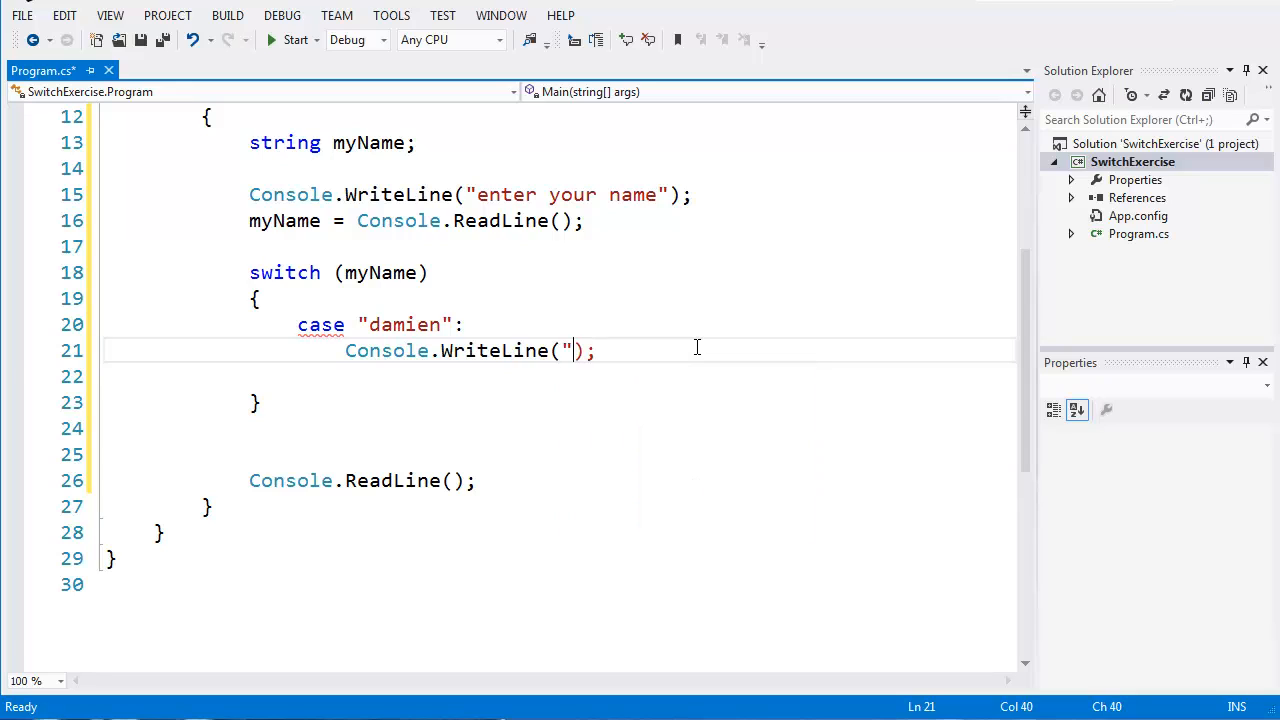
pyautogui.write('Hell')
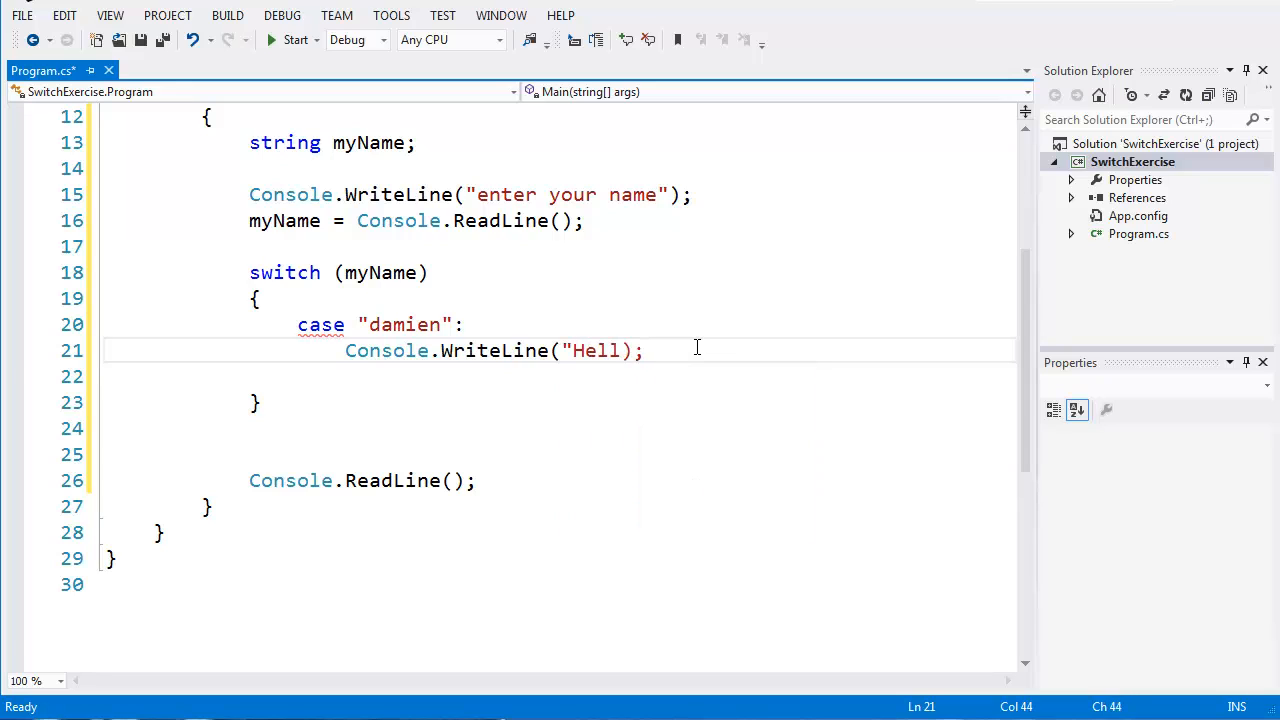
pyautogui.write('o')
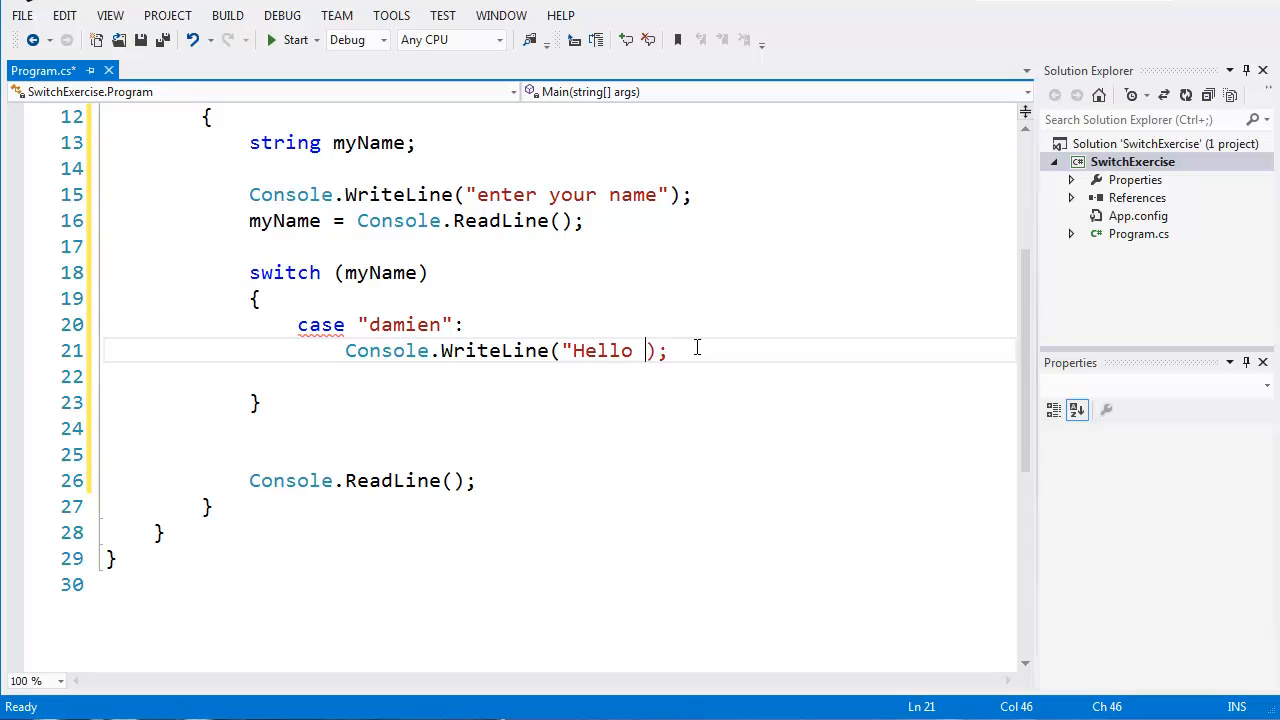
pyautogui.write('{')
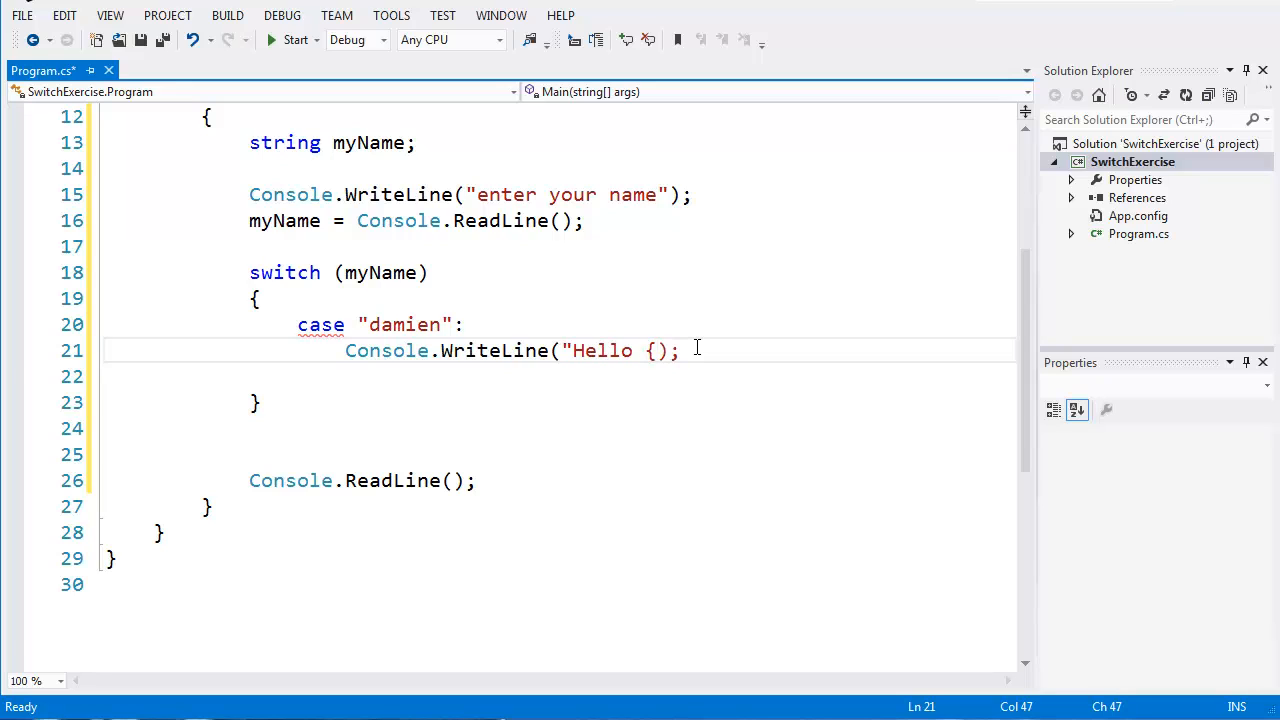
pyautogui.write('0}"')
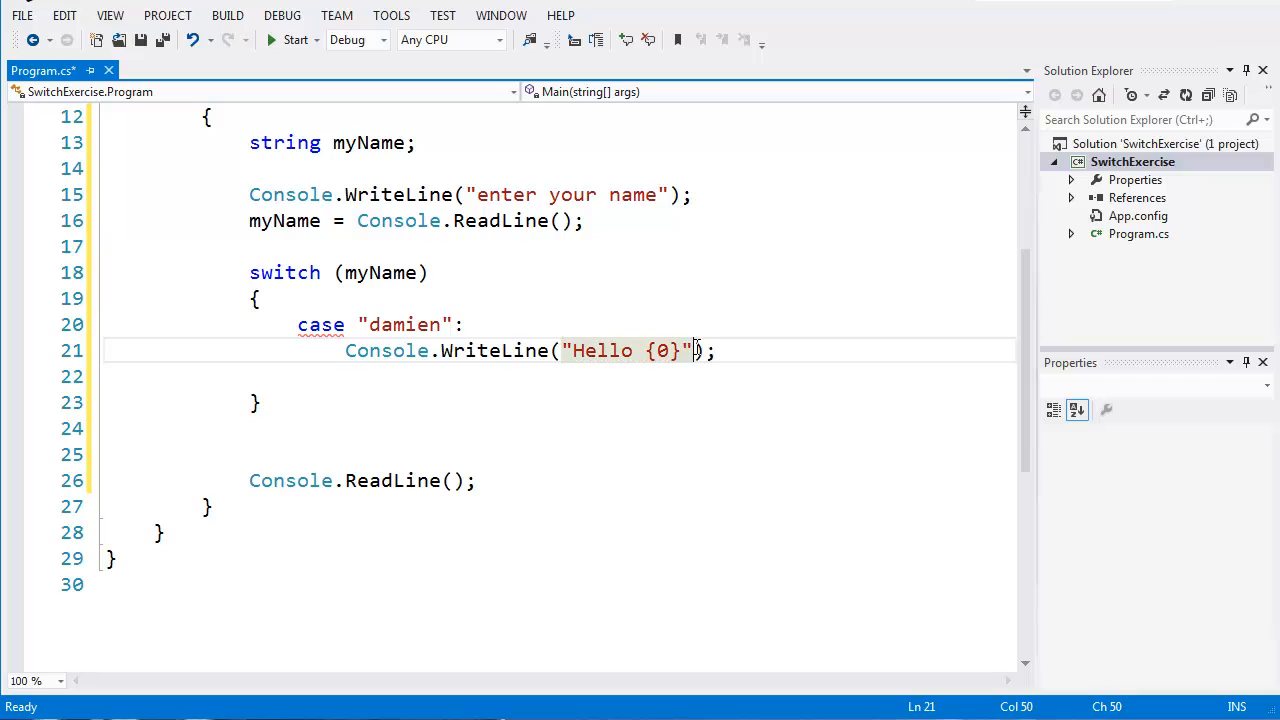
pyautogui.write(', m')
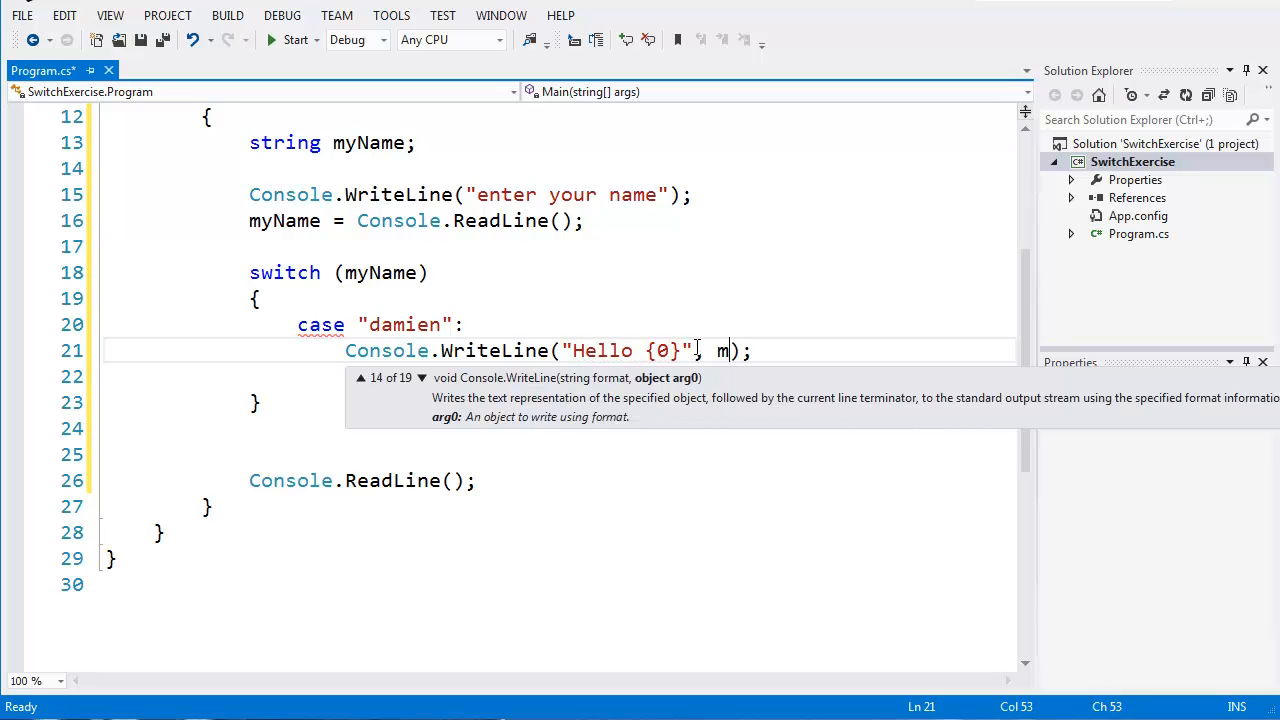
pyautogui.write('yName')
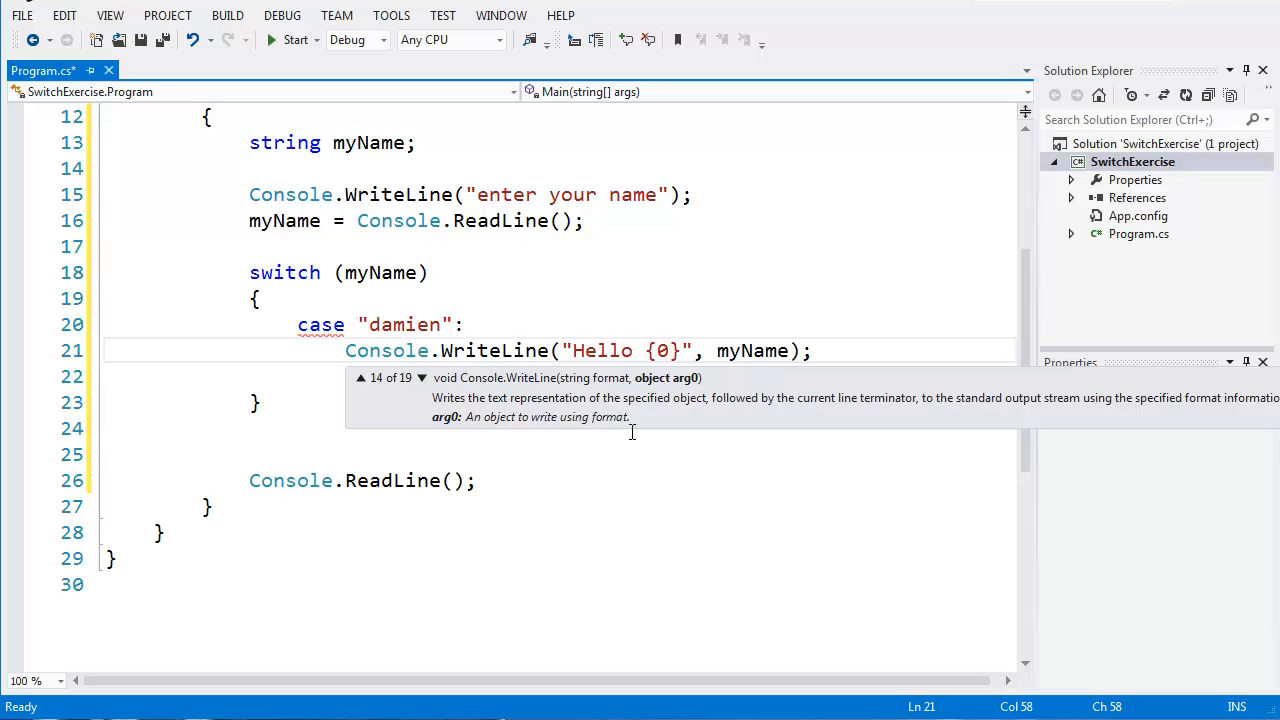
# - End the damien case with a break statement
pyautogui.click(818, 352)
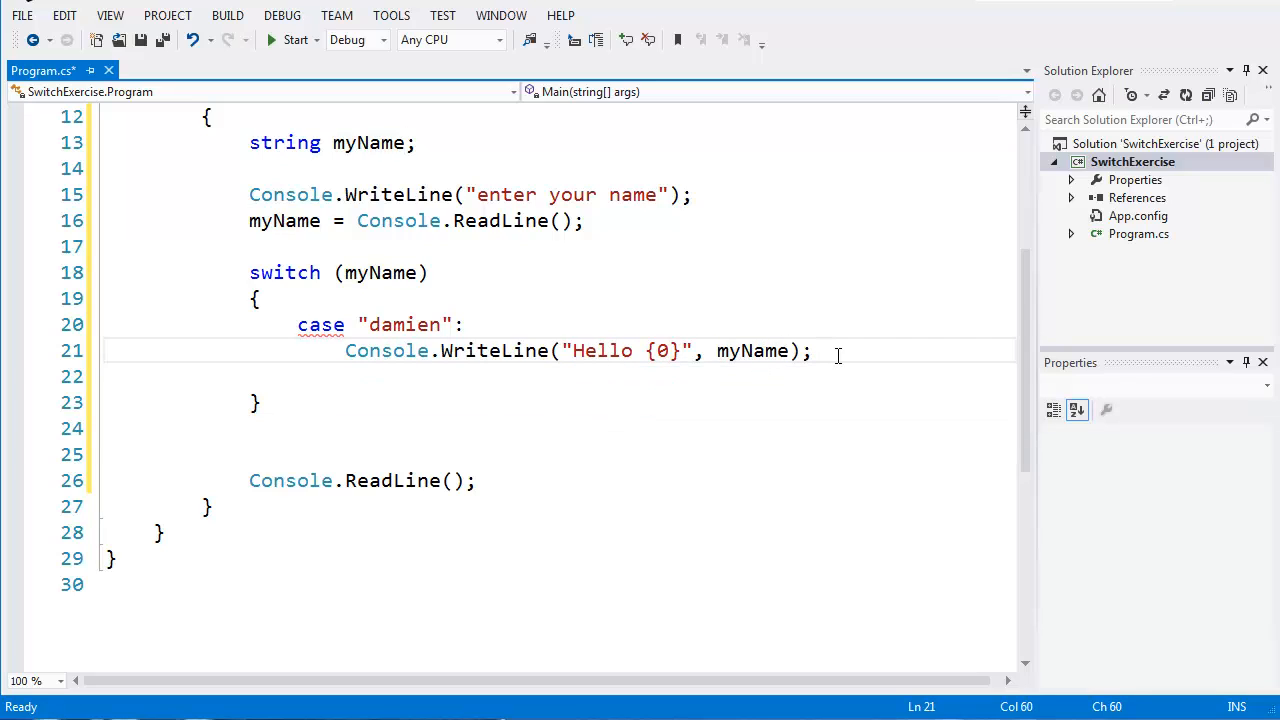
pyautogui.write('b')
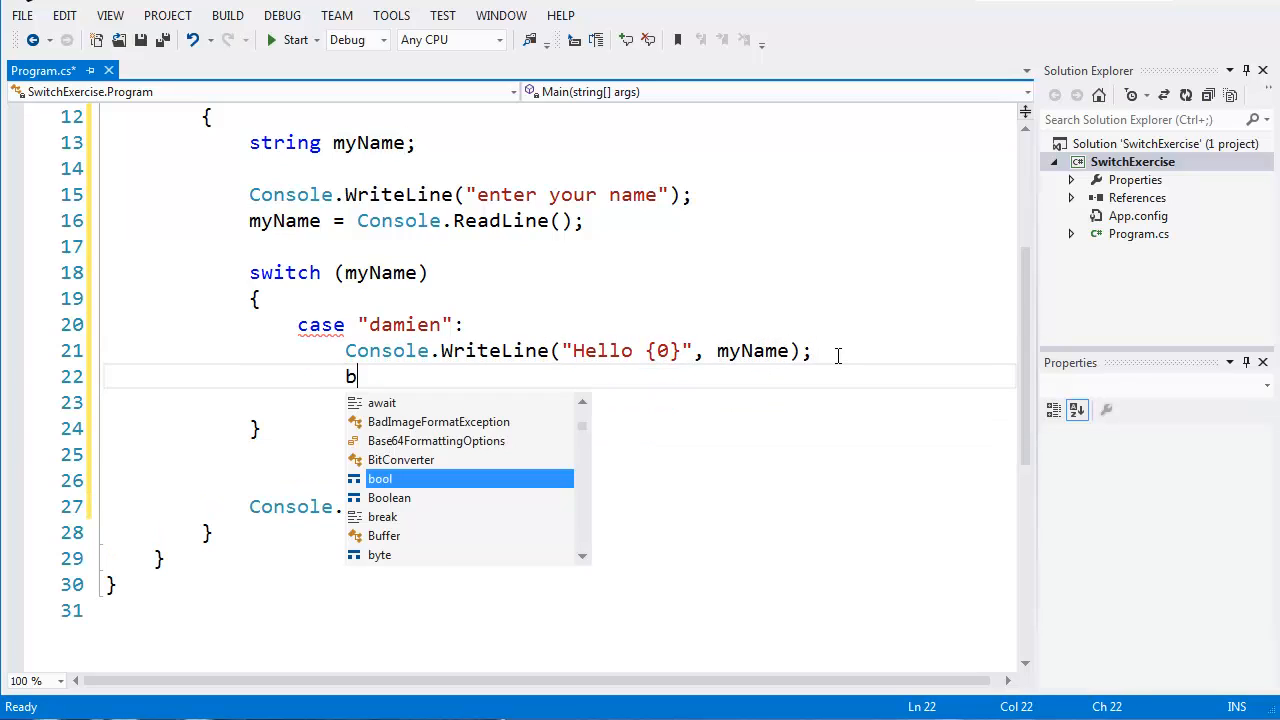
pyautogui.write('reak;')
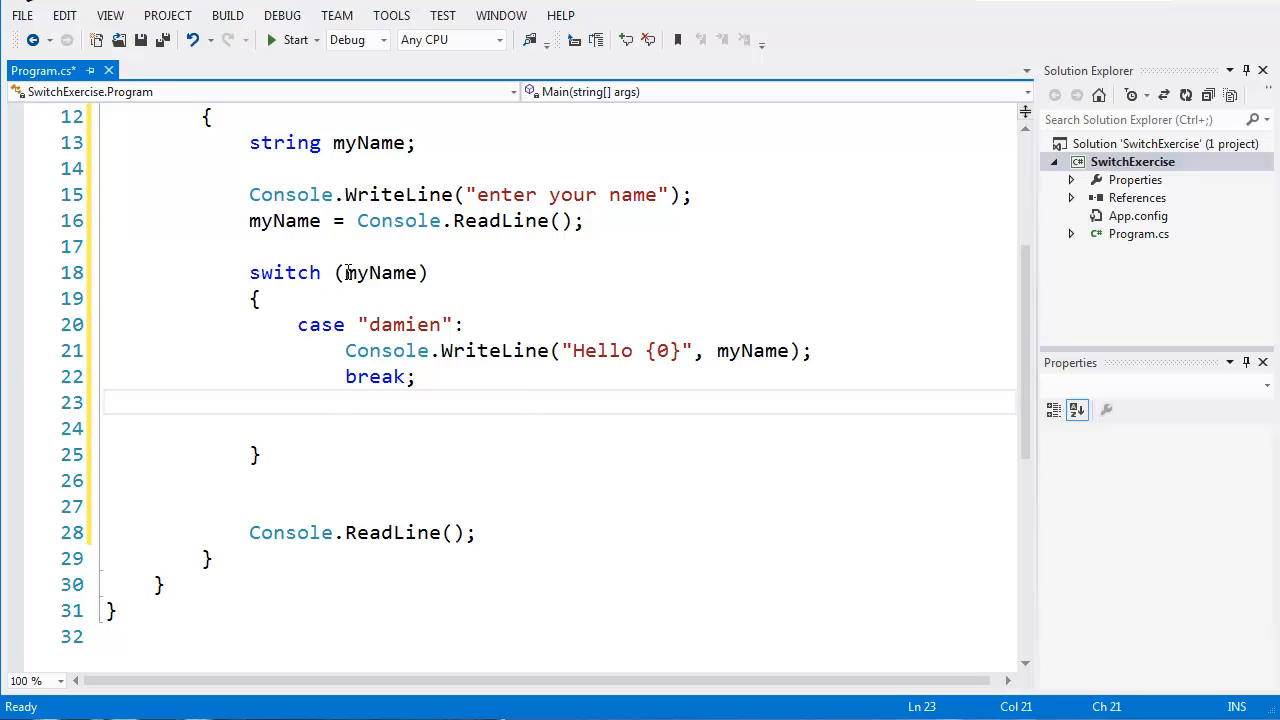
# - Duplicate the damien case twice and relabel the copies "paul" and "kevin"
pyautogui.doubleClick(376, 272)
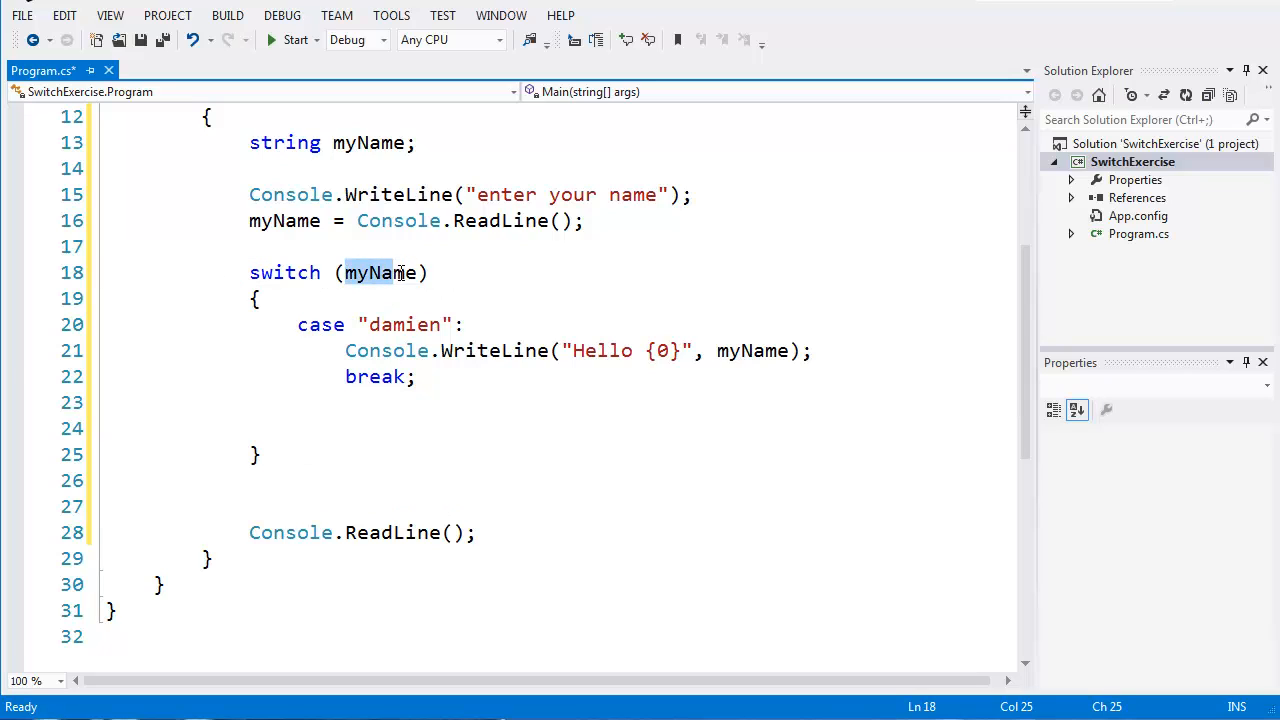
pyautogui.moveTo(388, 350)
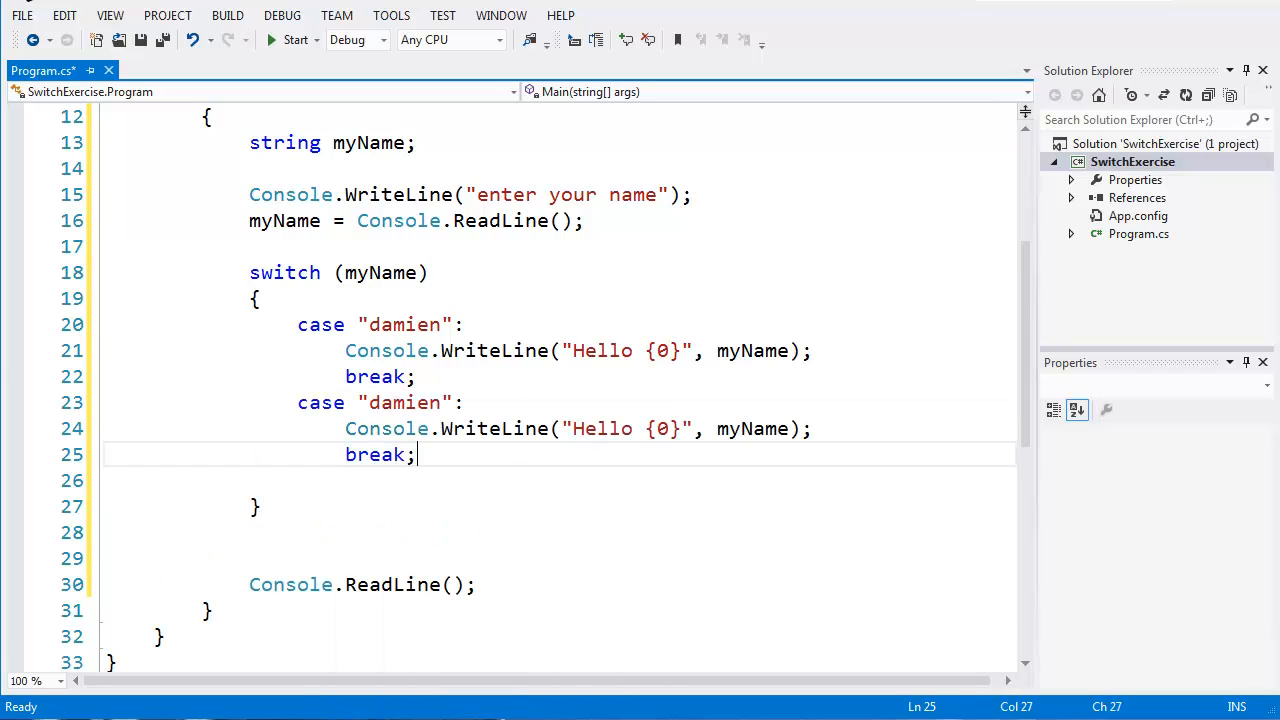
pyautogui.doubleClick(404, 402)
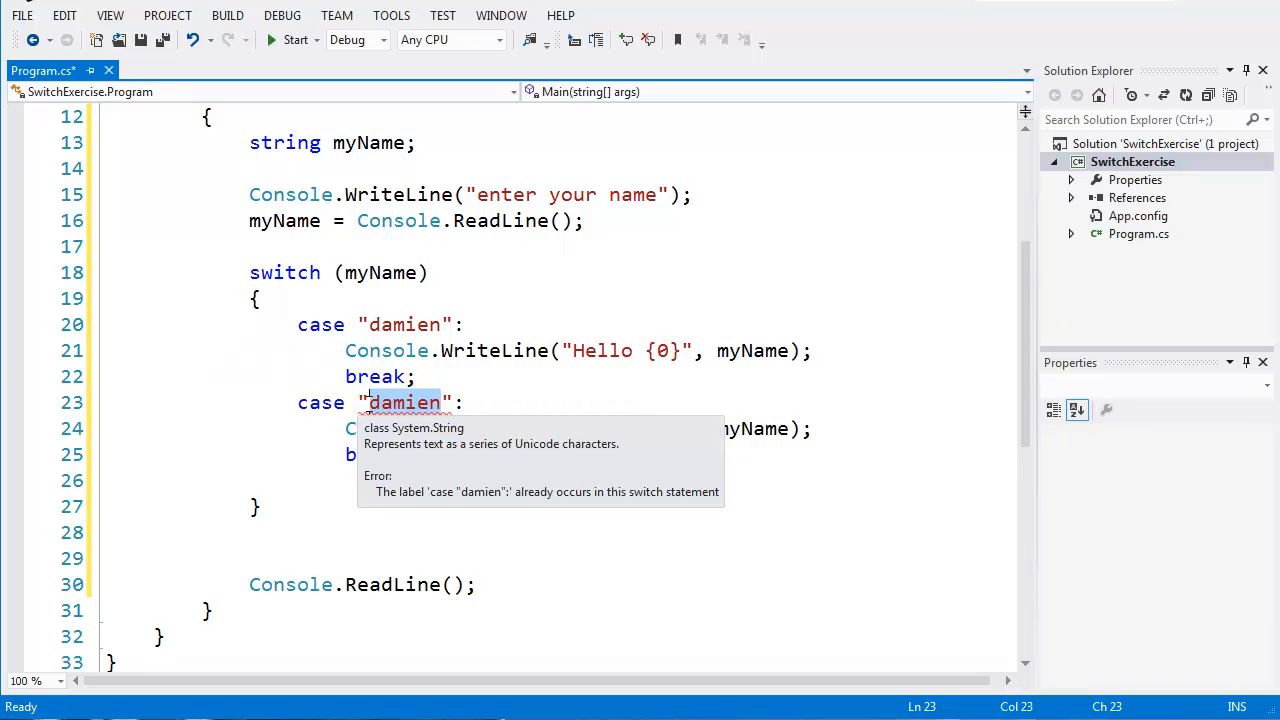
pyautogui.write('paul')
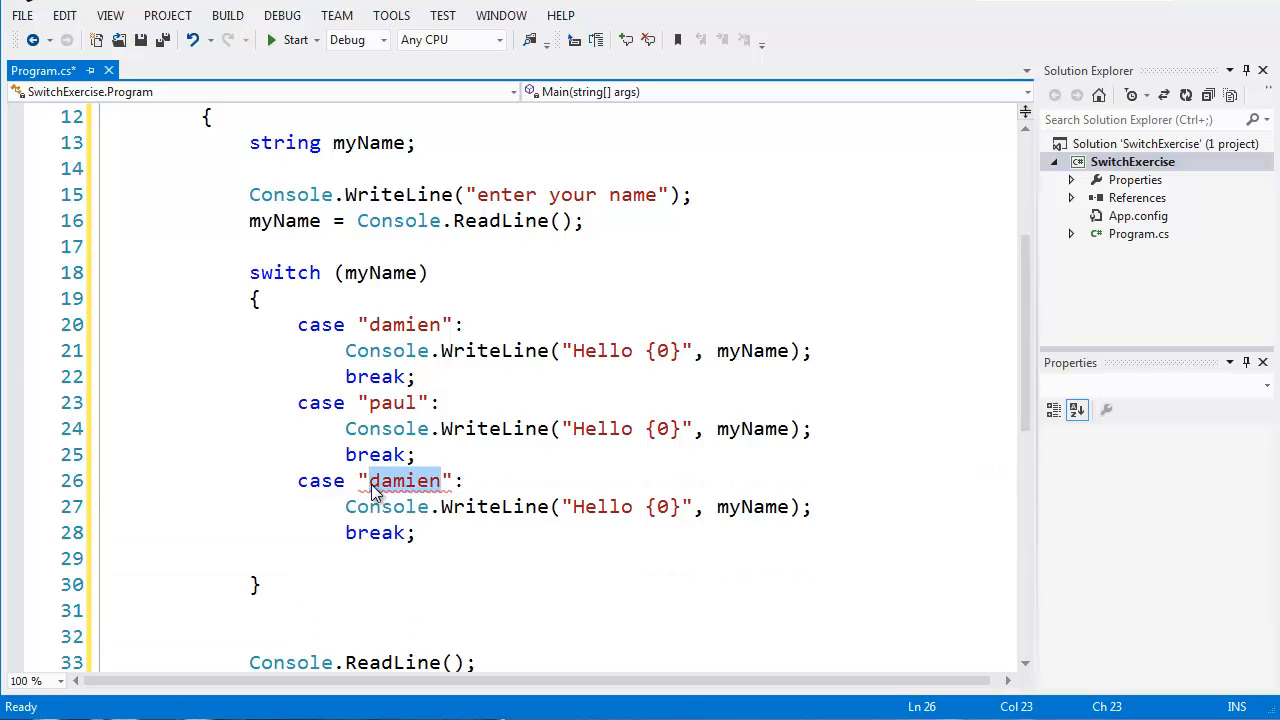
pyautogui.write('kevin')
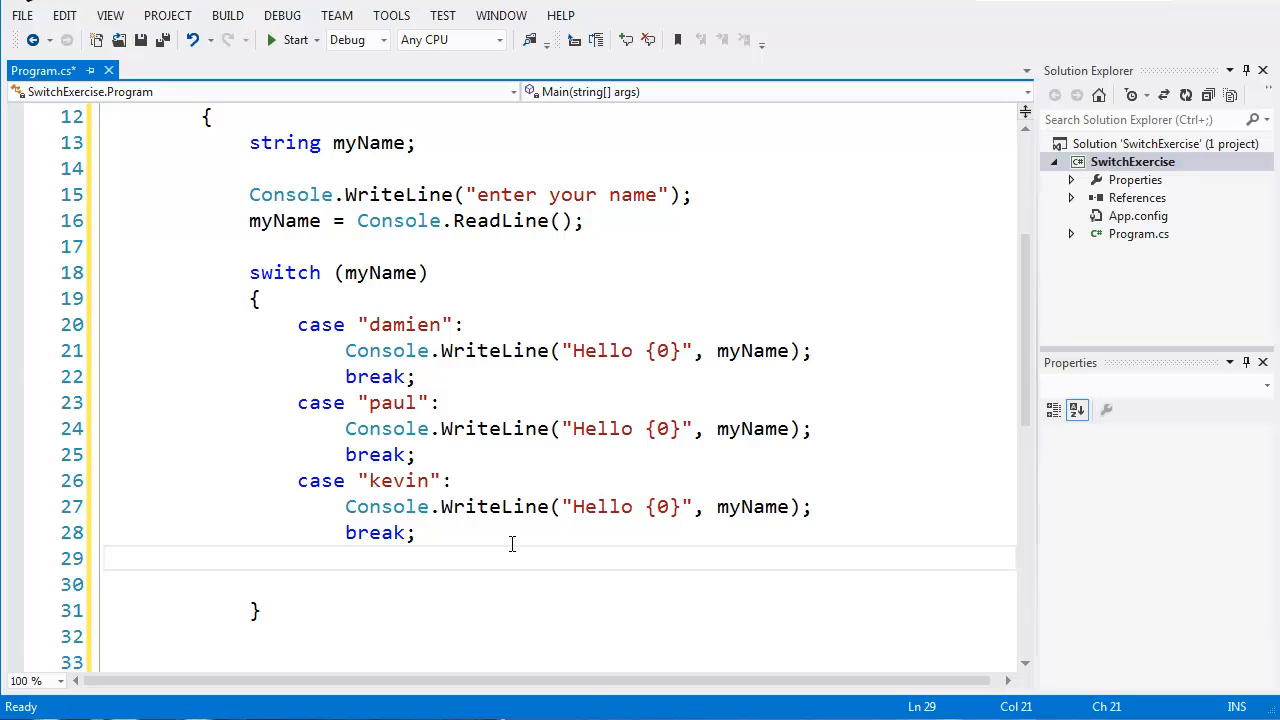
# - Add a default: label after the kevin case, reusing its output line
pyautogui.write('default')
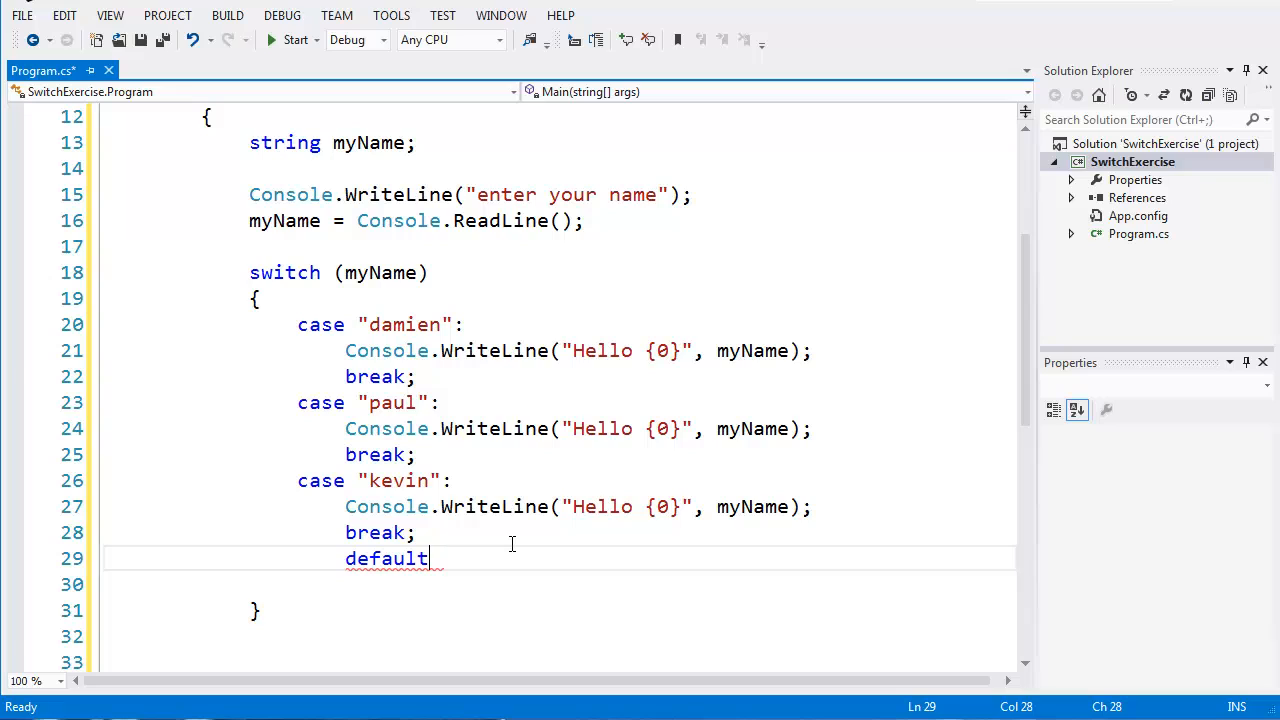
pyautogui.write(':')
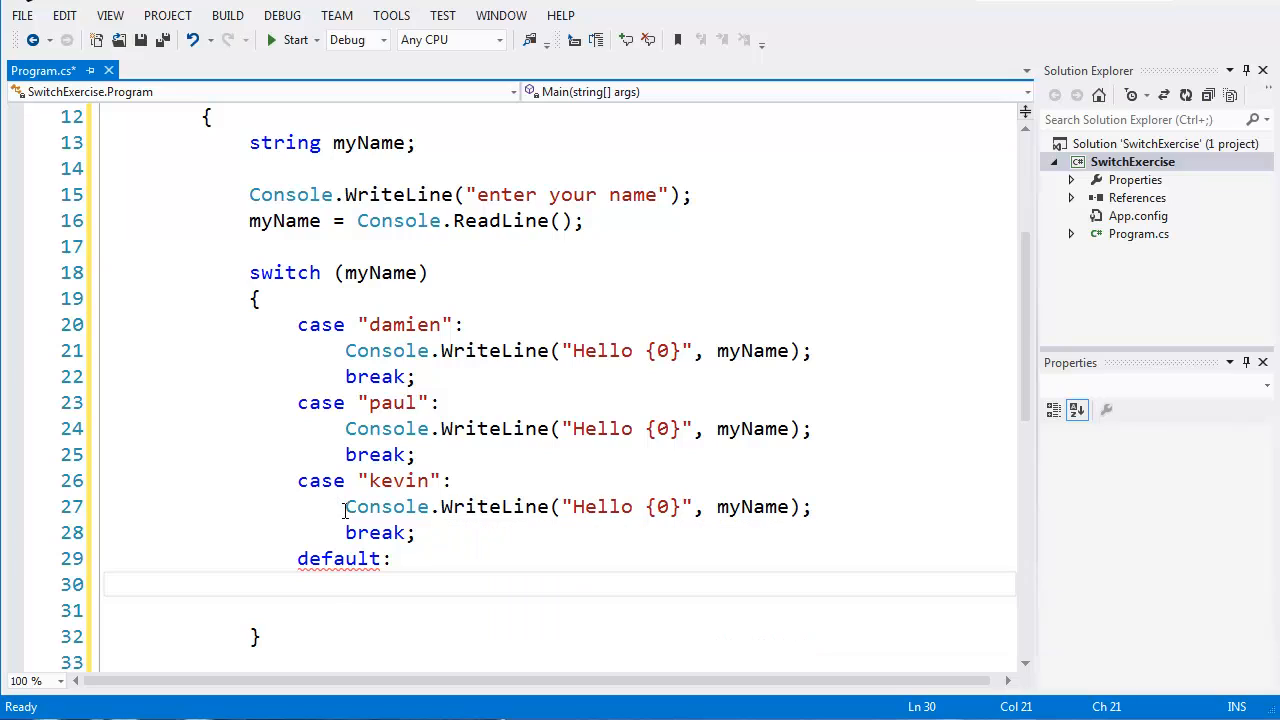
pyautogui.tripleClick(576, 506)
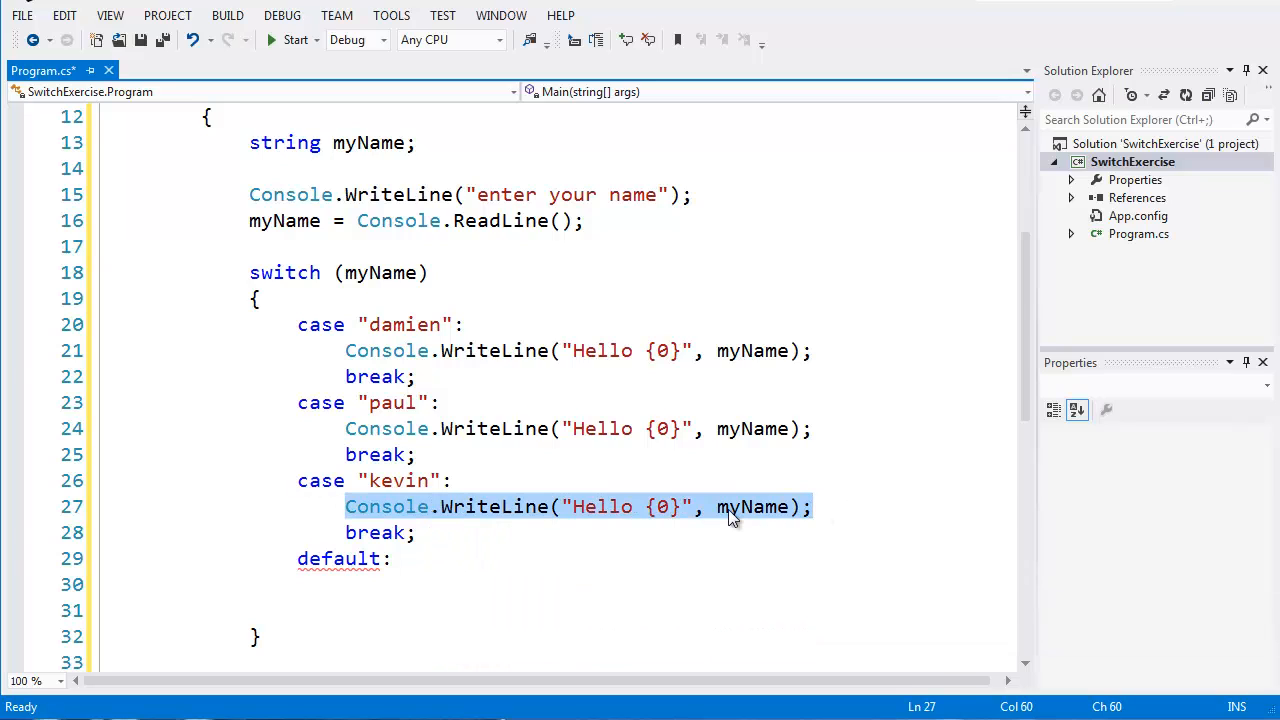
pyautogui.click(730, 508)
pyautogui.write('Console.WriteLine("W");')
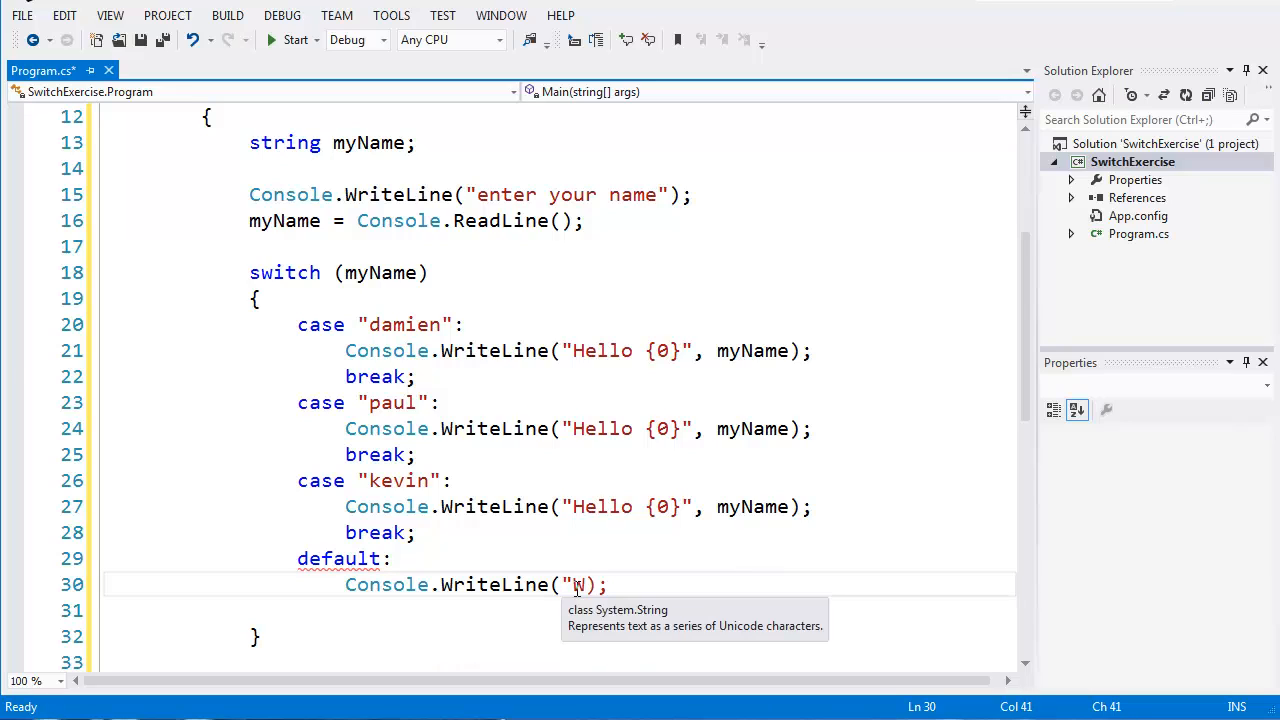
# - Make the default case print "Who are you" and then break
pyautogui.write('who are')
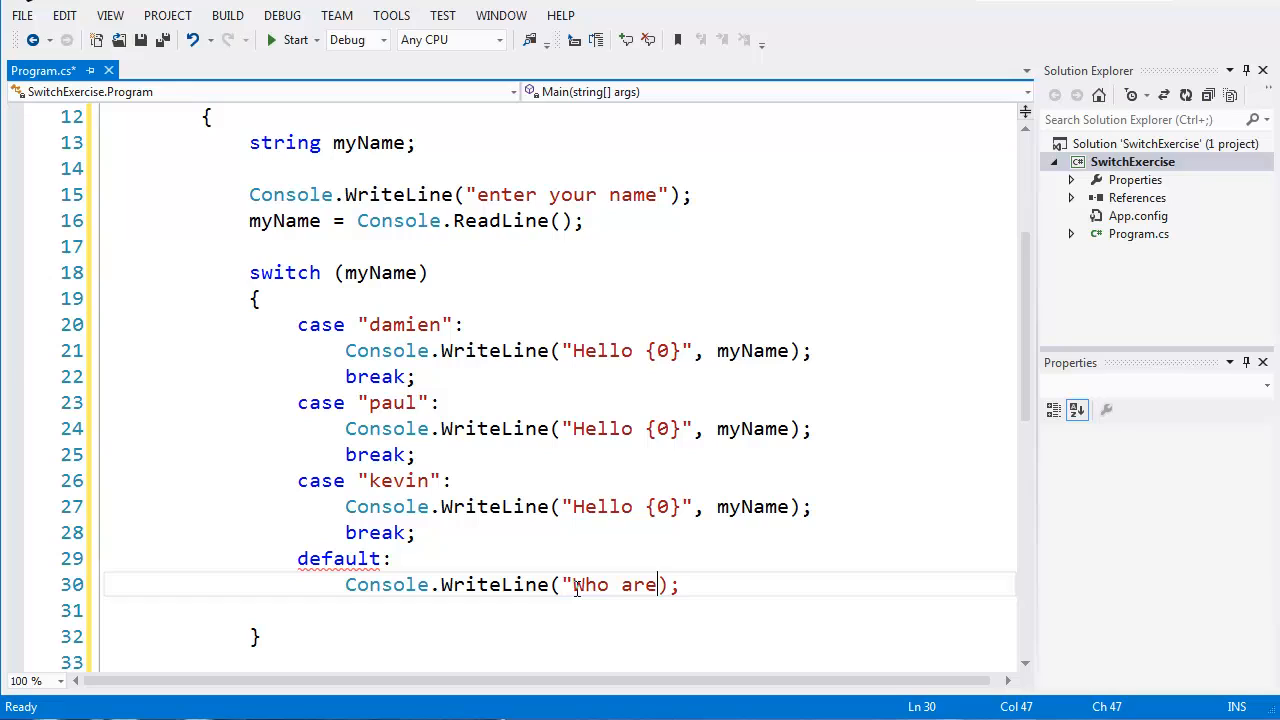
pyautogui.write('you"')
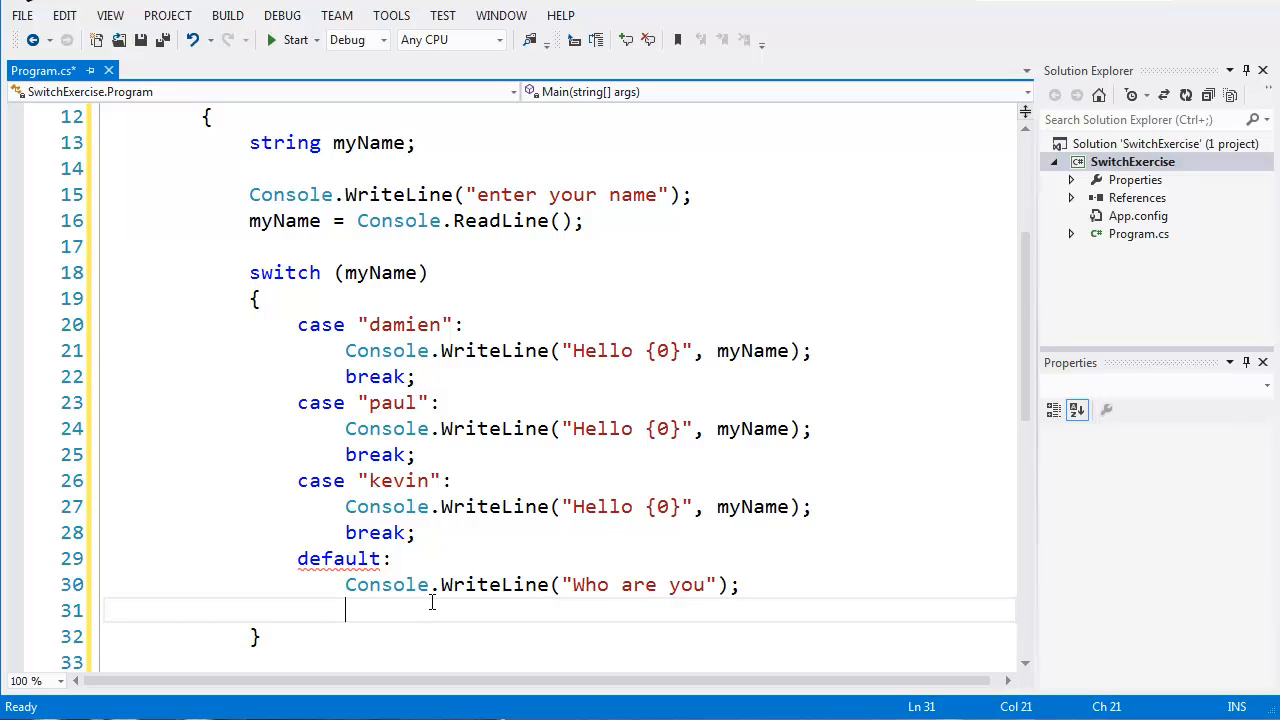
pyautogui.write('break')
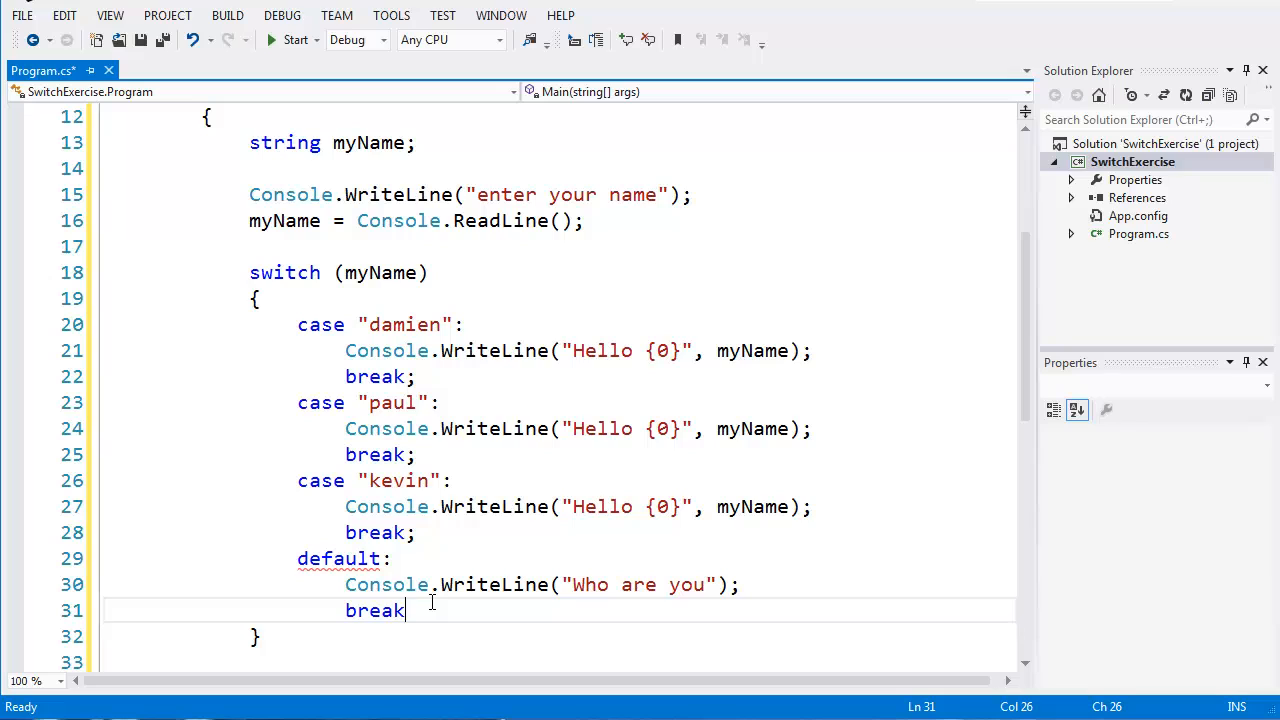
pyautogui.write(';')
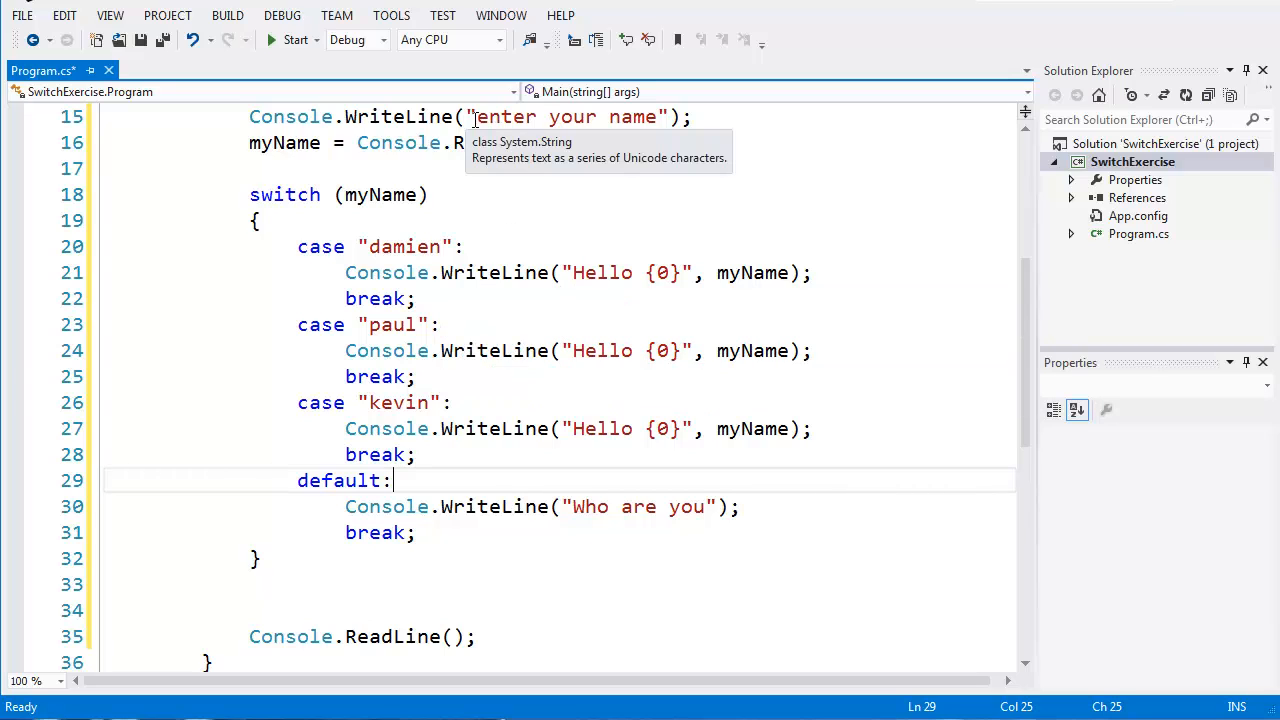
pyautogui.moveTo(300, 252)
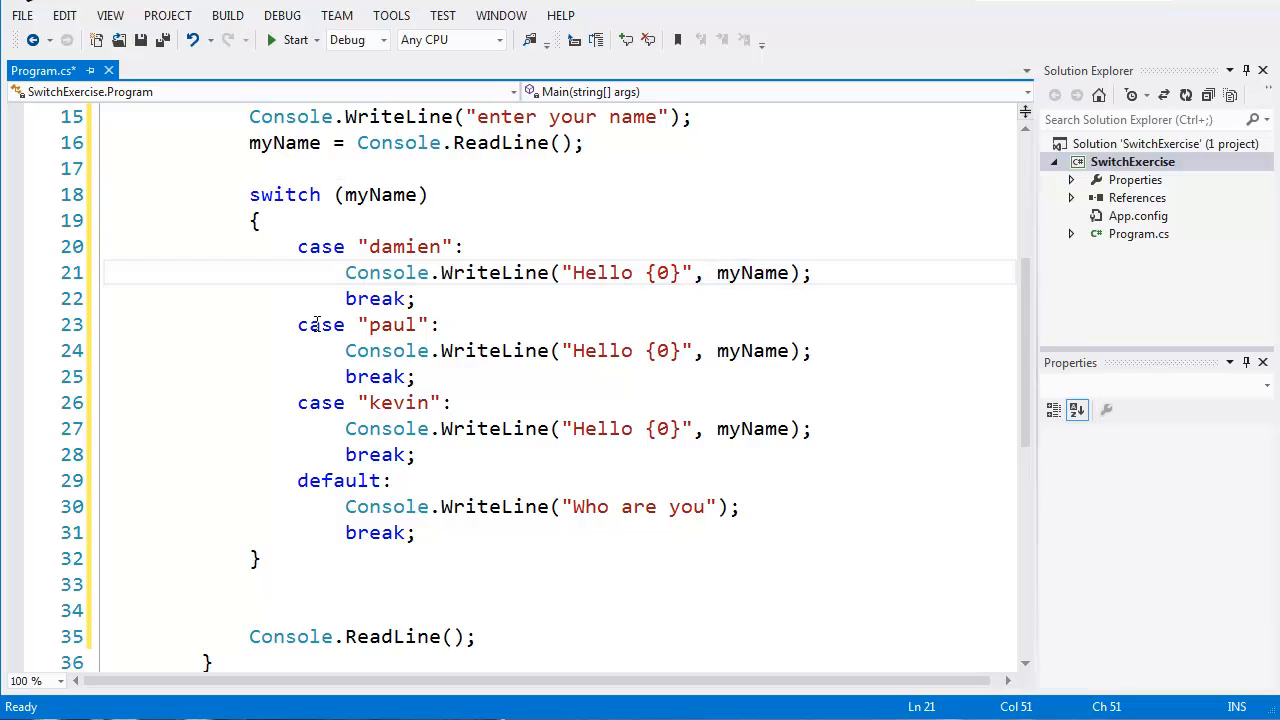
pyautogui.doubleClick(364, 350)
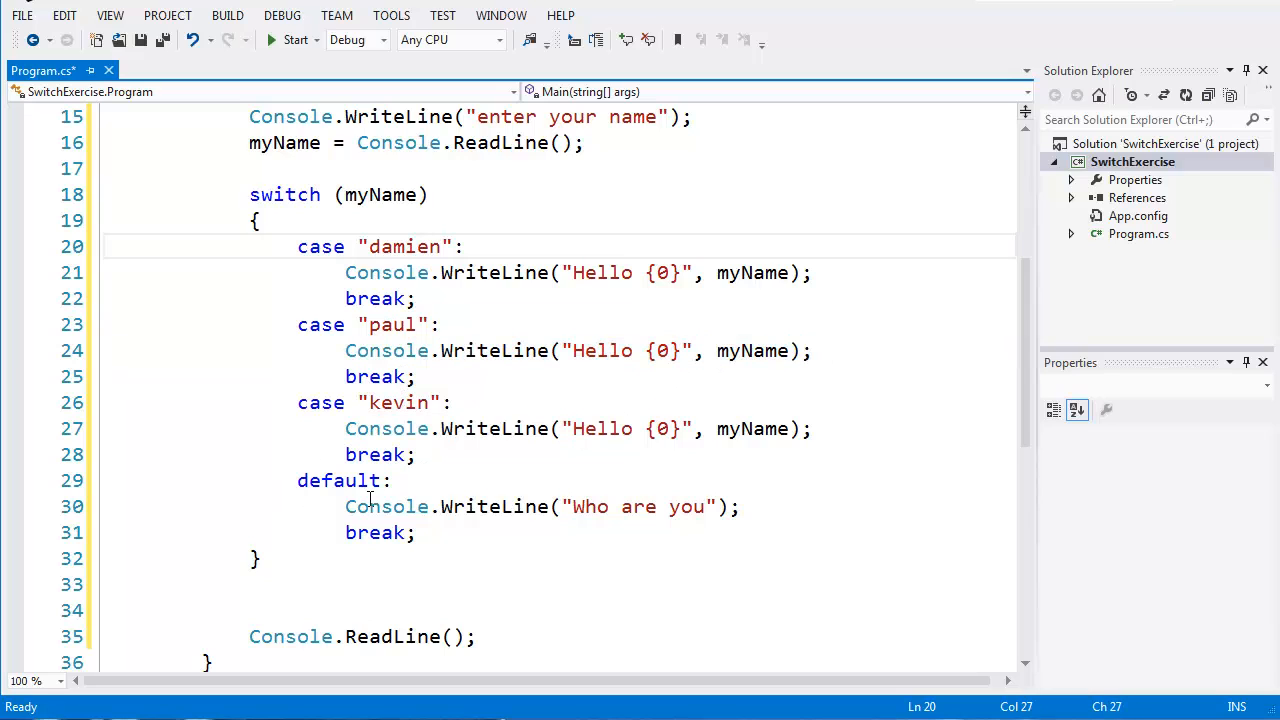
pyautogui.moveTo(344, 506); pyautogui.dragTo(730, 506)
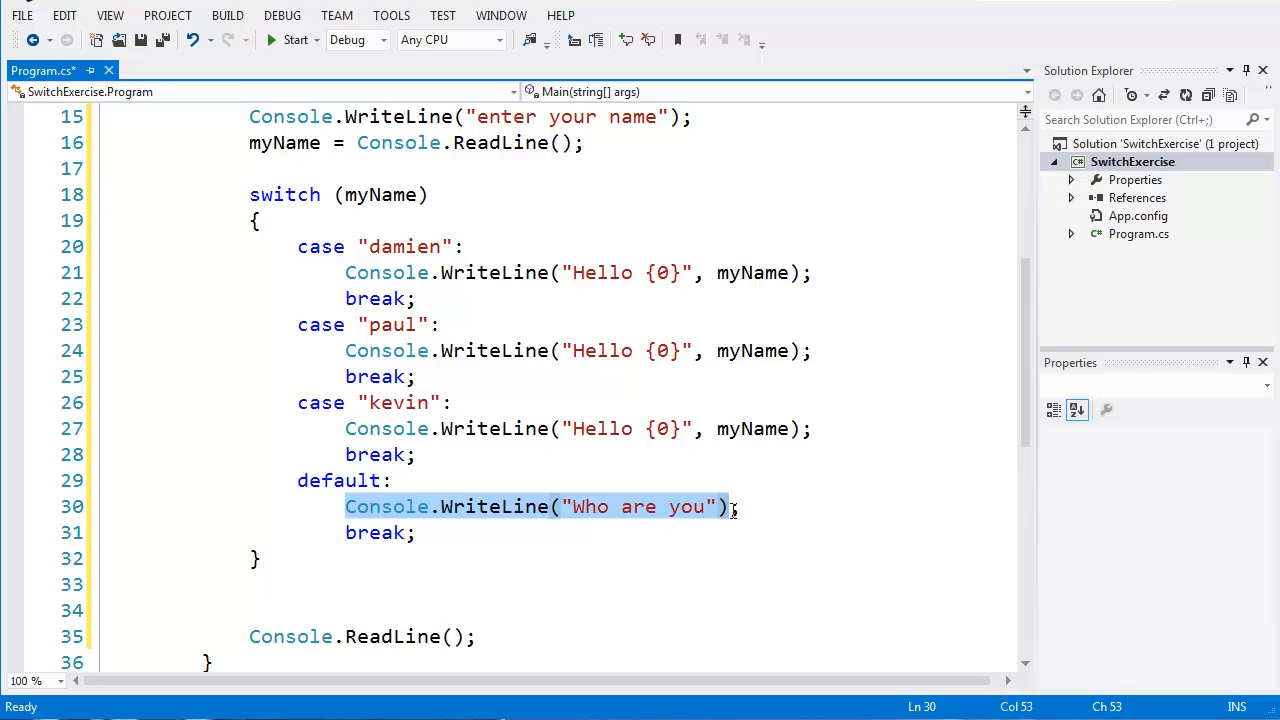
pyautogui.click(740, 506)
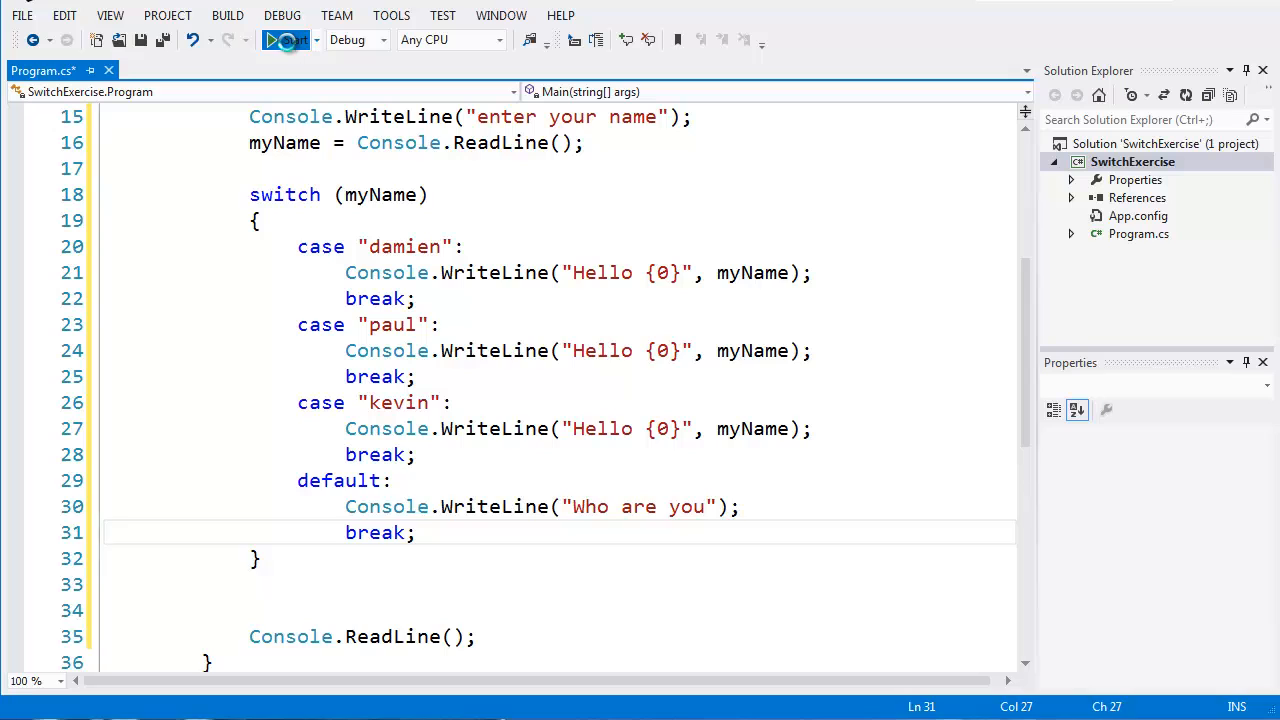
pyautogui.click(288, 40)
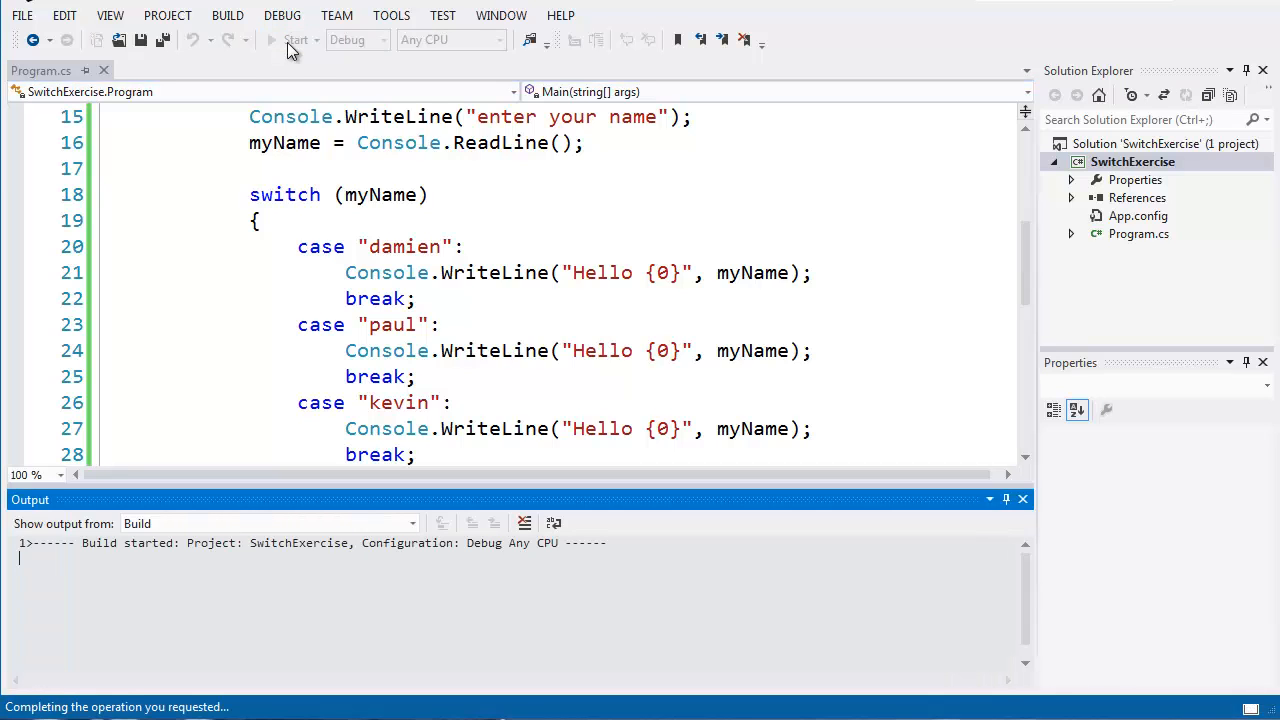
# - Run the program, enter damien to get Hello damien, then close the console
pyautogui.click(296, 40)
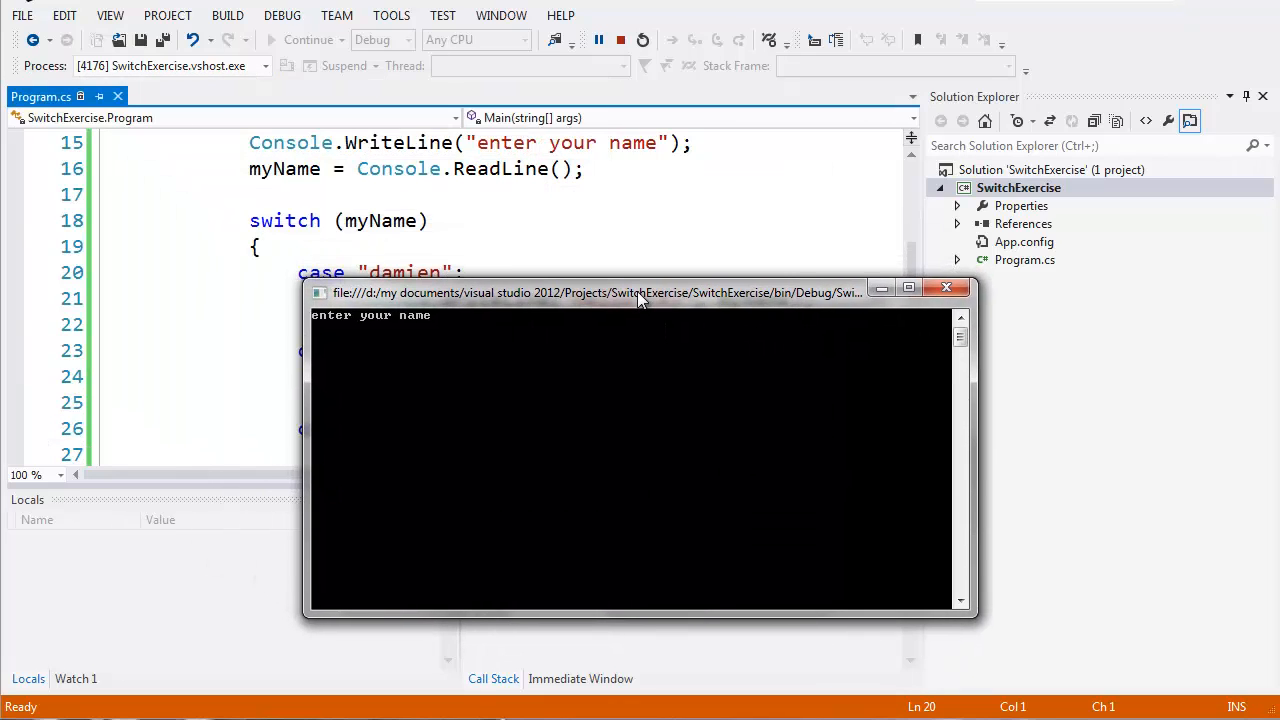
pyautogui.write('damien')
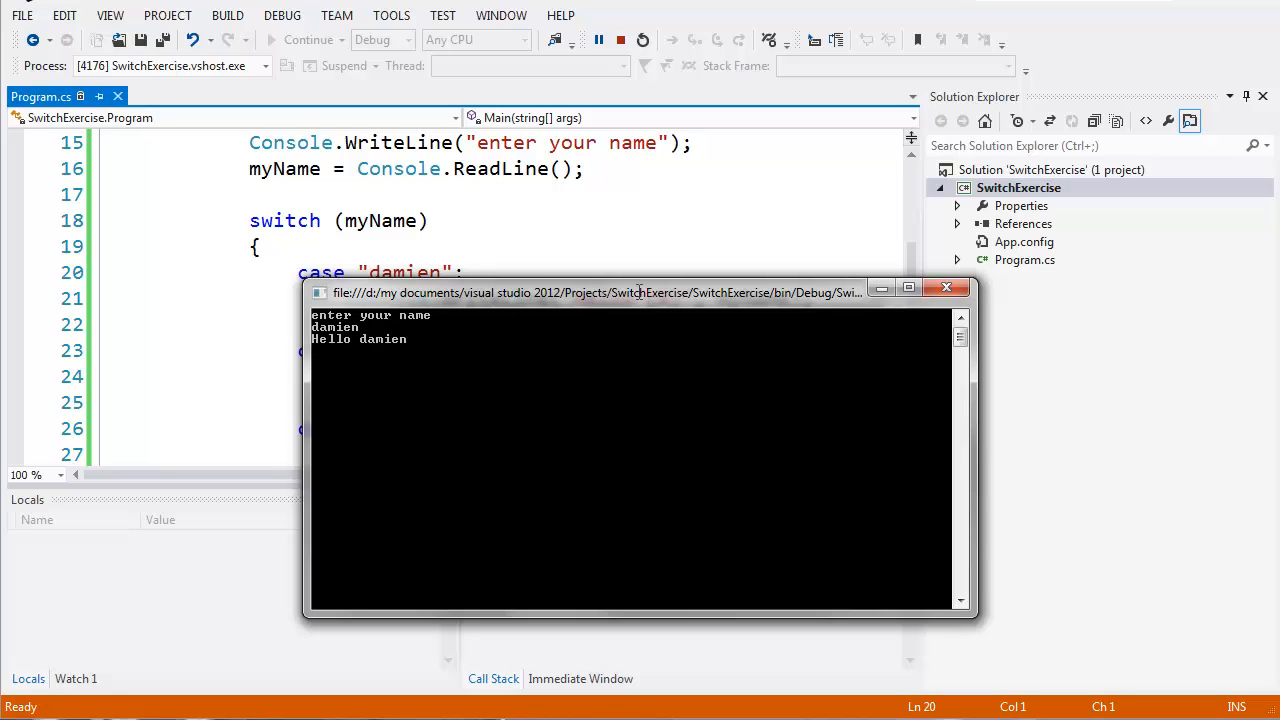
pyautogui.click(620, 40)
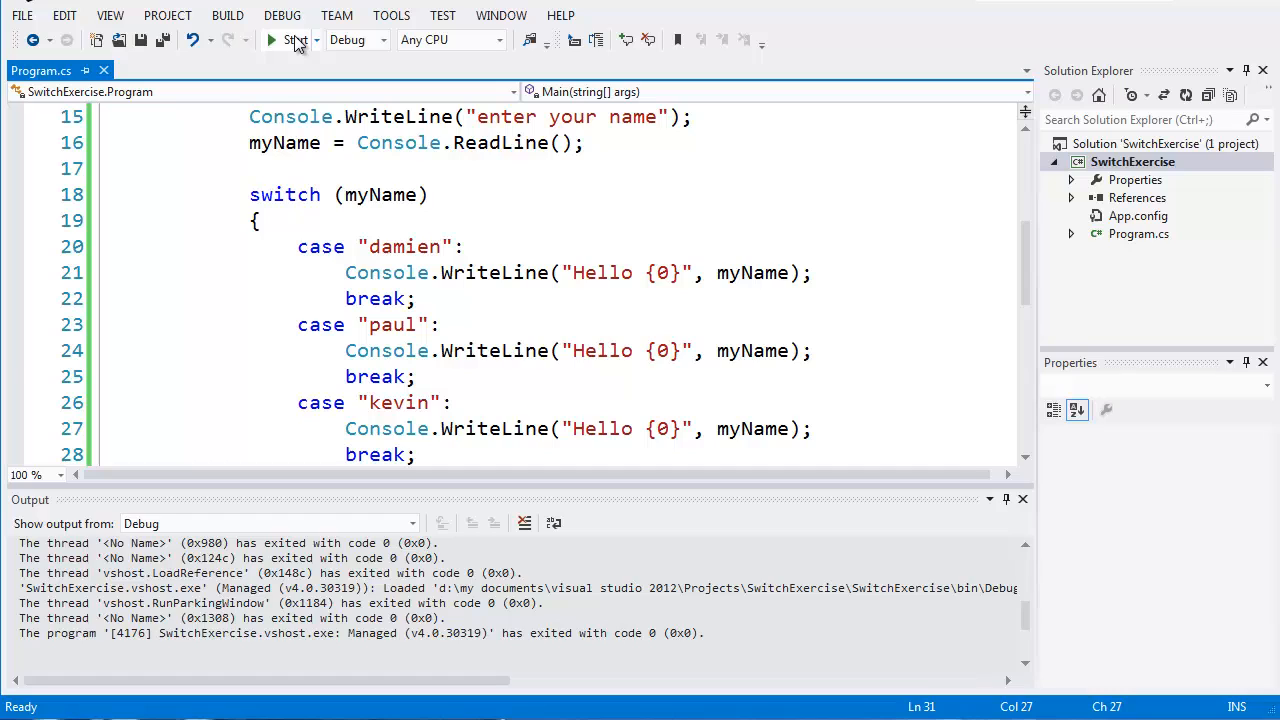
# - Run again and enter the unlisted name bil to test the default case
pyautogui.click(272, 40)
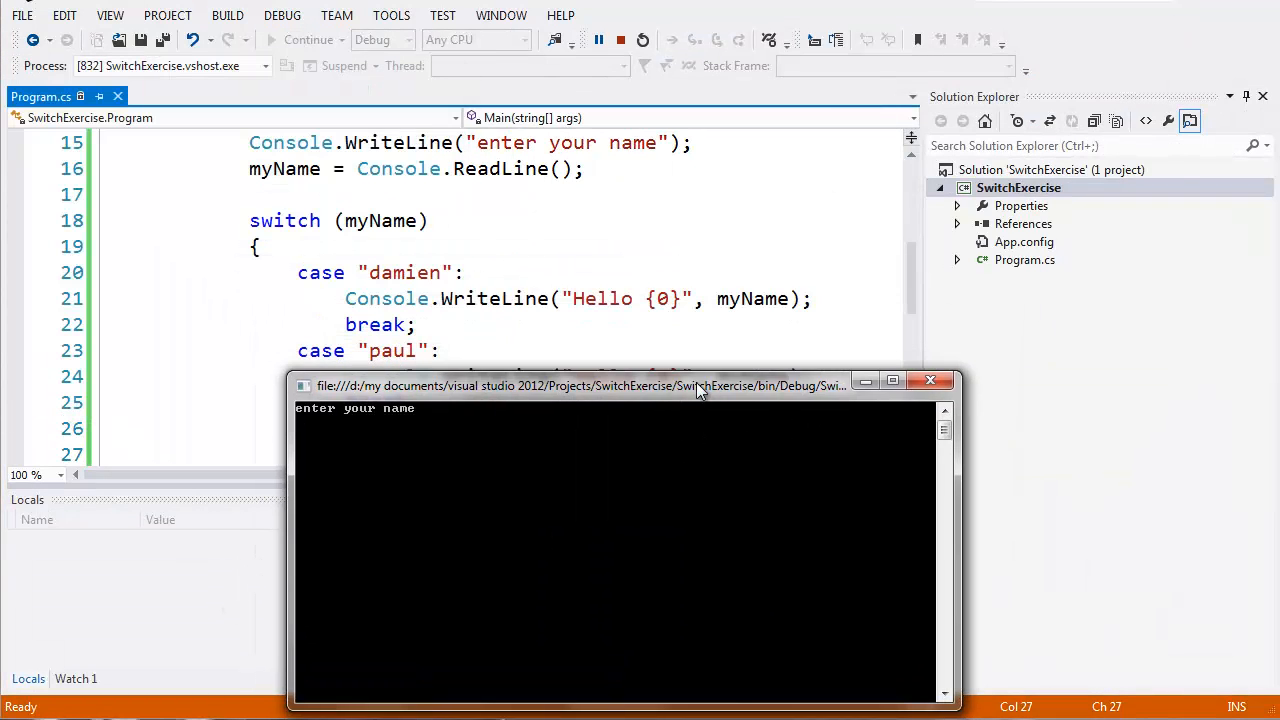
pyautogui.moveTo(700, 384); pyautogui.dragTo(690, 360)
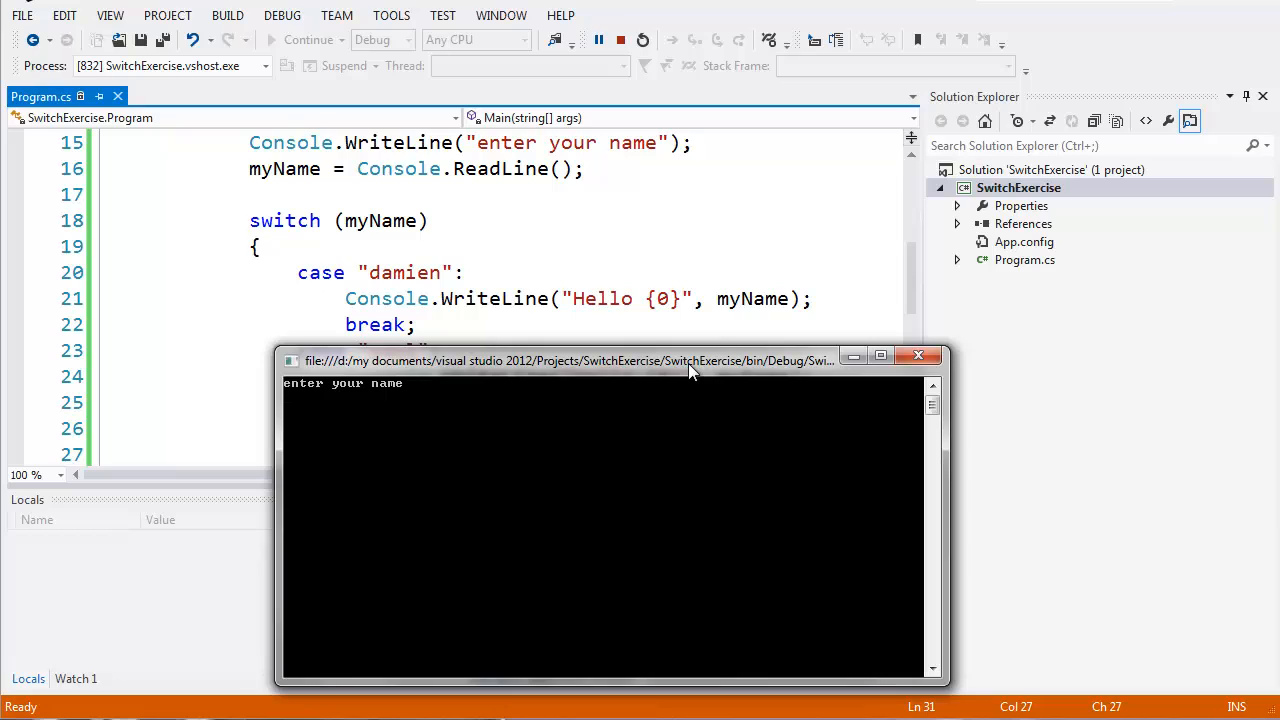
pyautogui.write('bil')
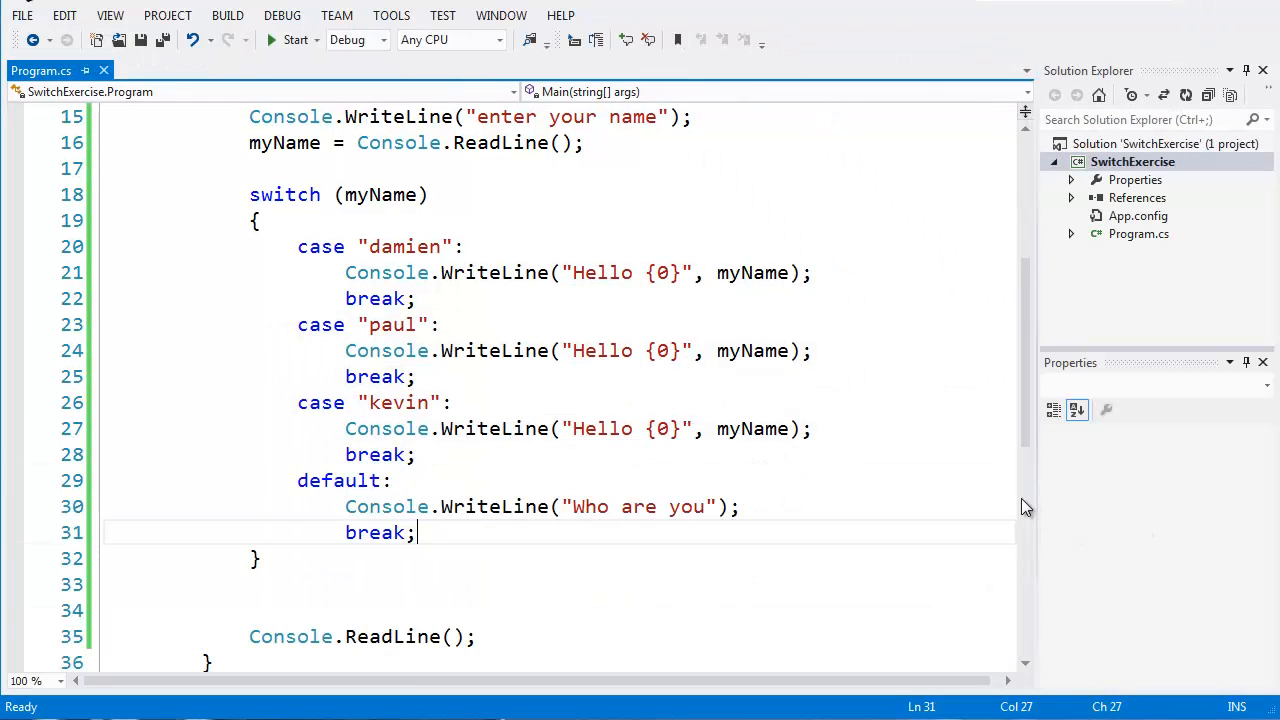
pyautogui.scroll(-3)
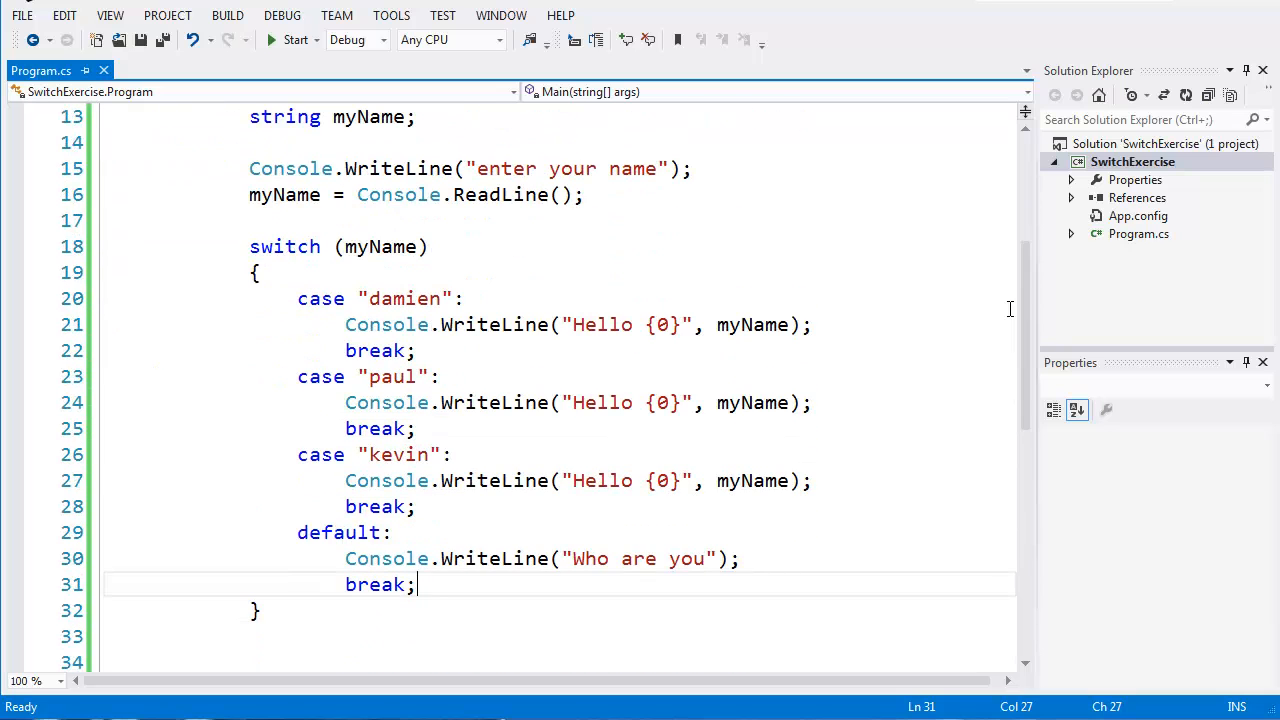
pyautogui.moveTo(1004, 308)
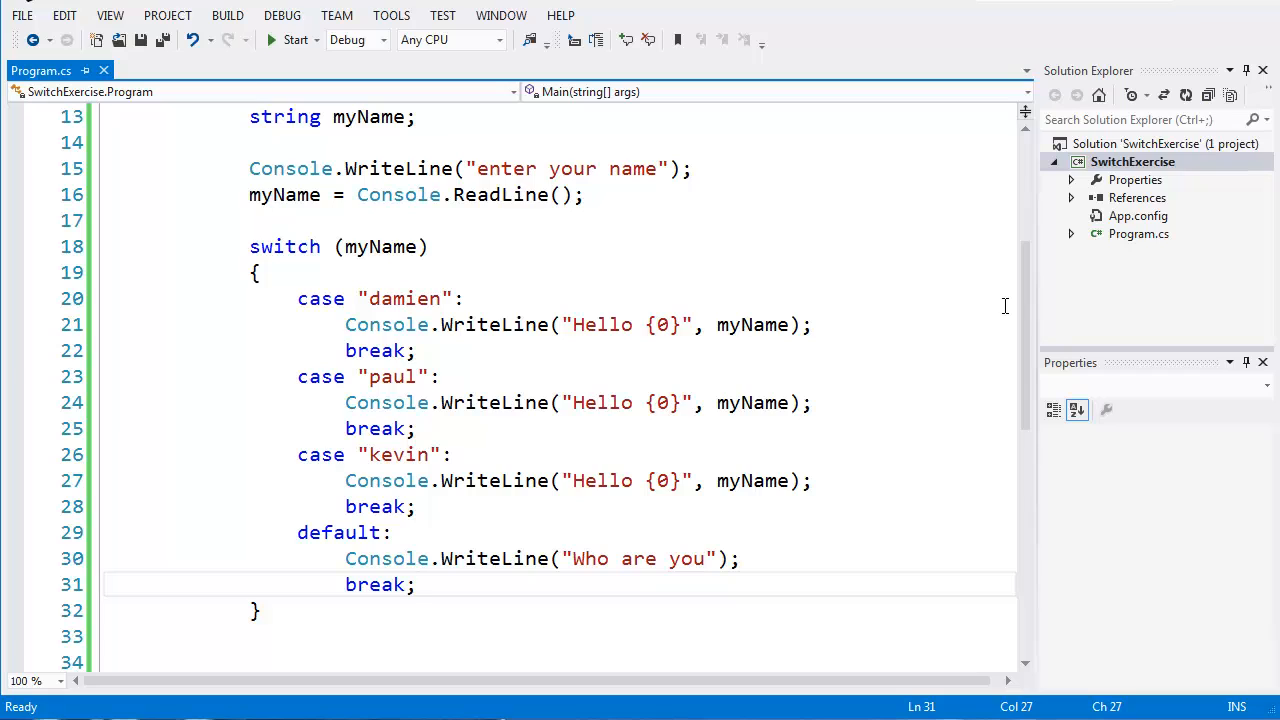
pyautogui.click(416, 584)
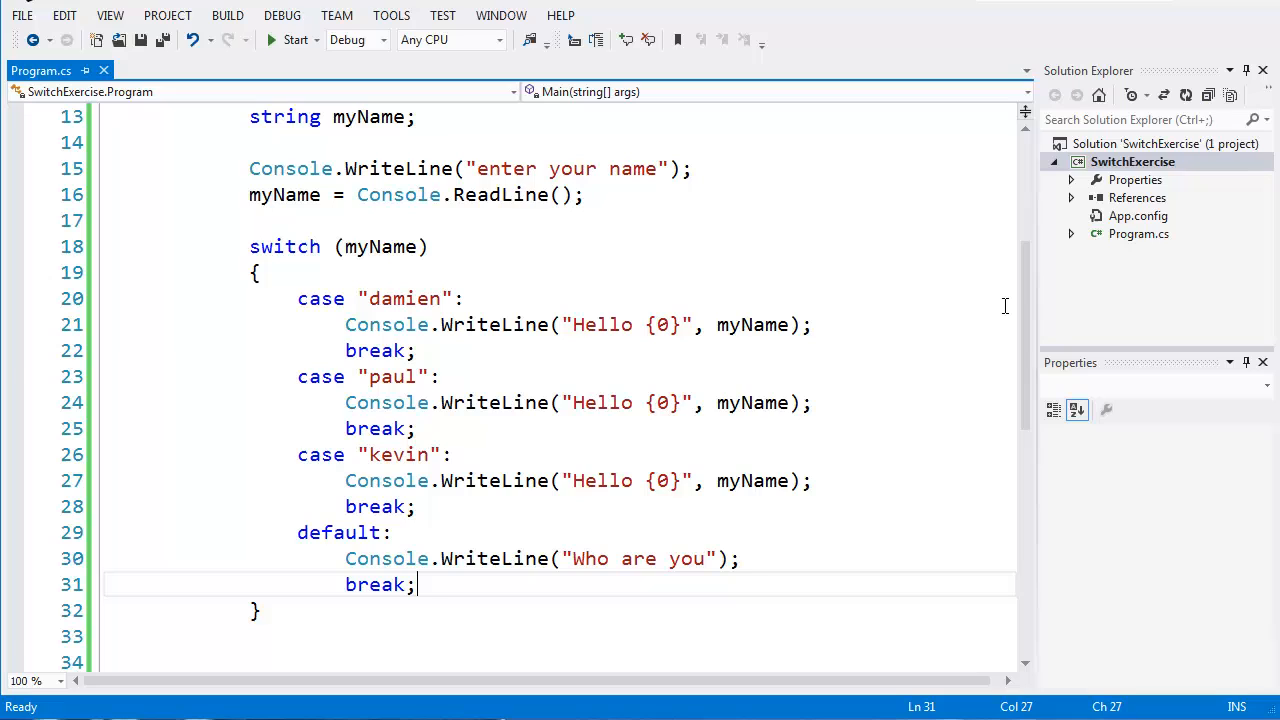
pyautogui.moveTo(648, 152)
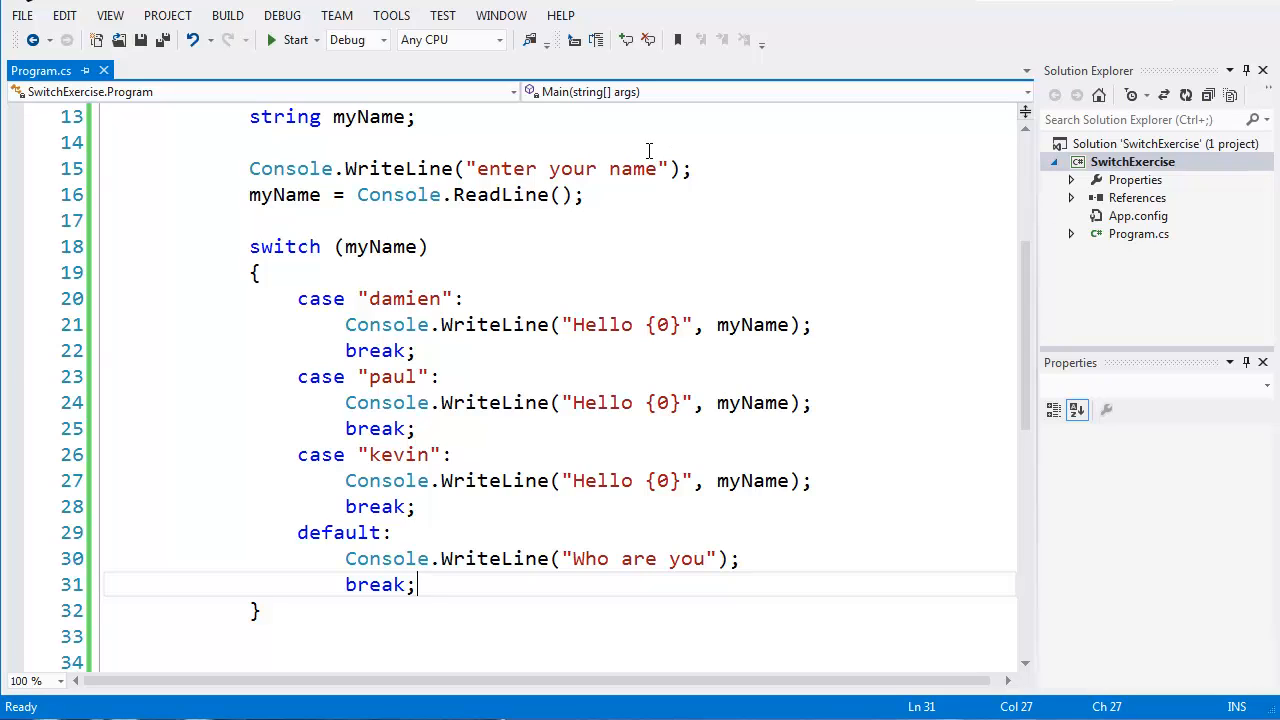
pyautogui.moveTo(512, 452)
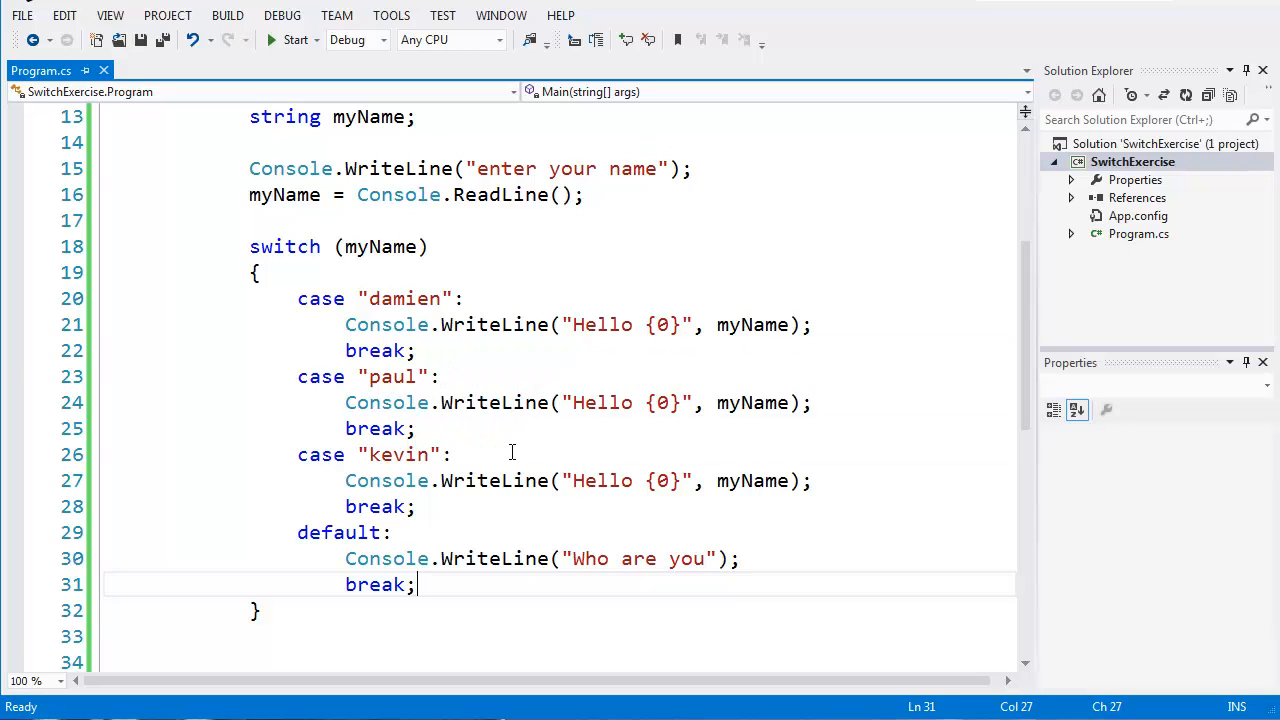